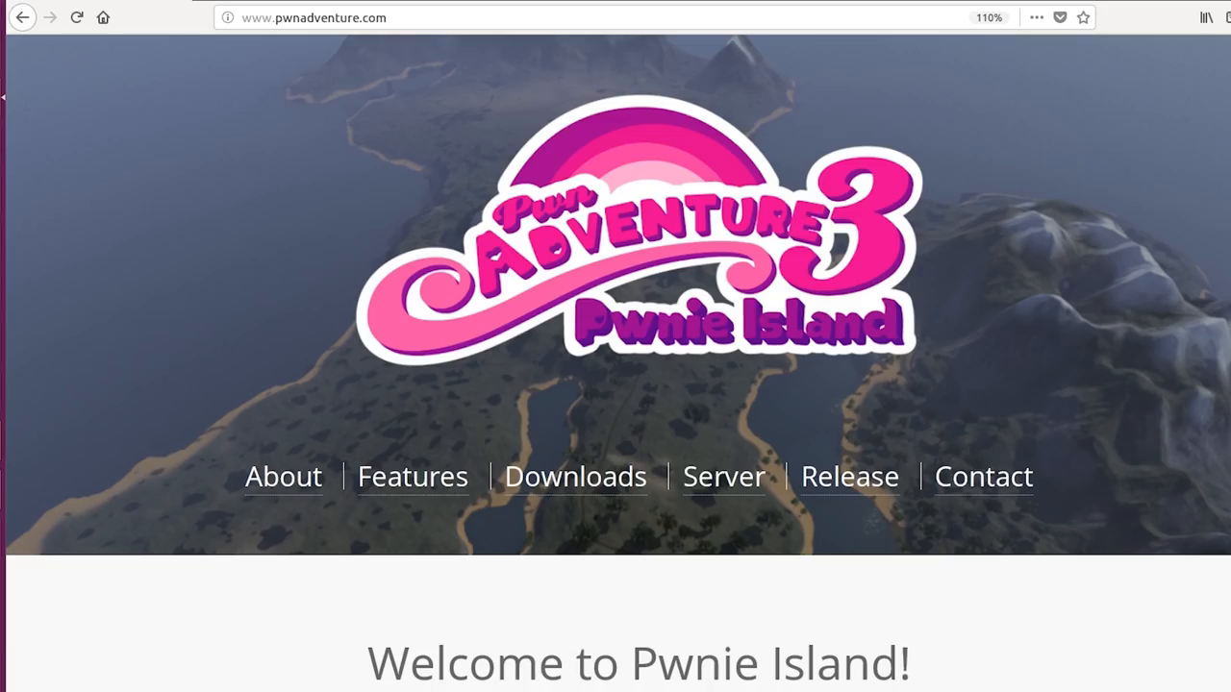
Scroll pwnadventure.com down to the Welcome to Pwnie Island section about the hackable game
scroll("down", 3)
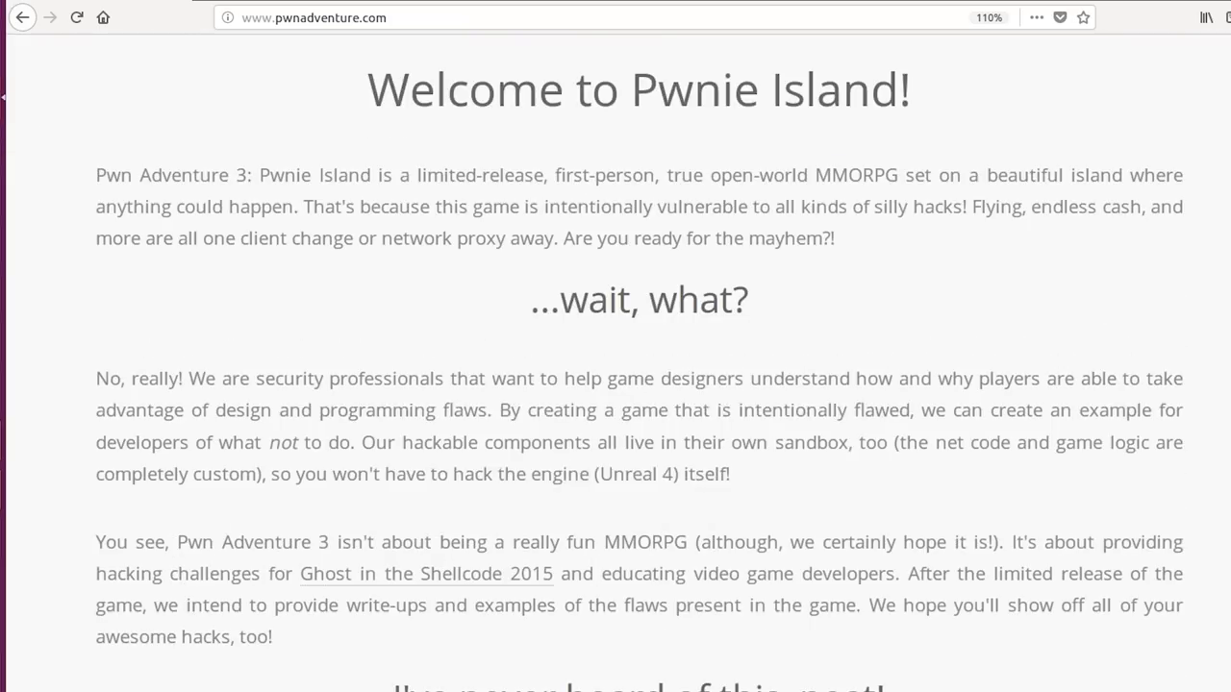
left_click_drag(336, 414, 866, 481)
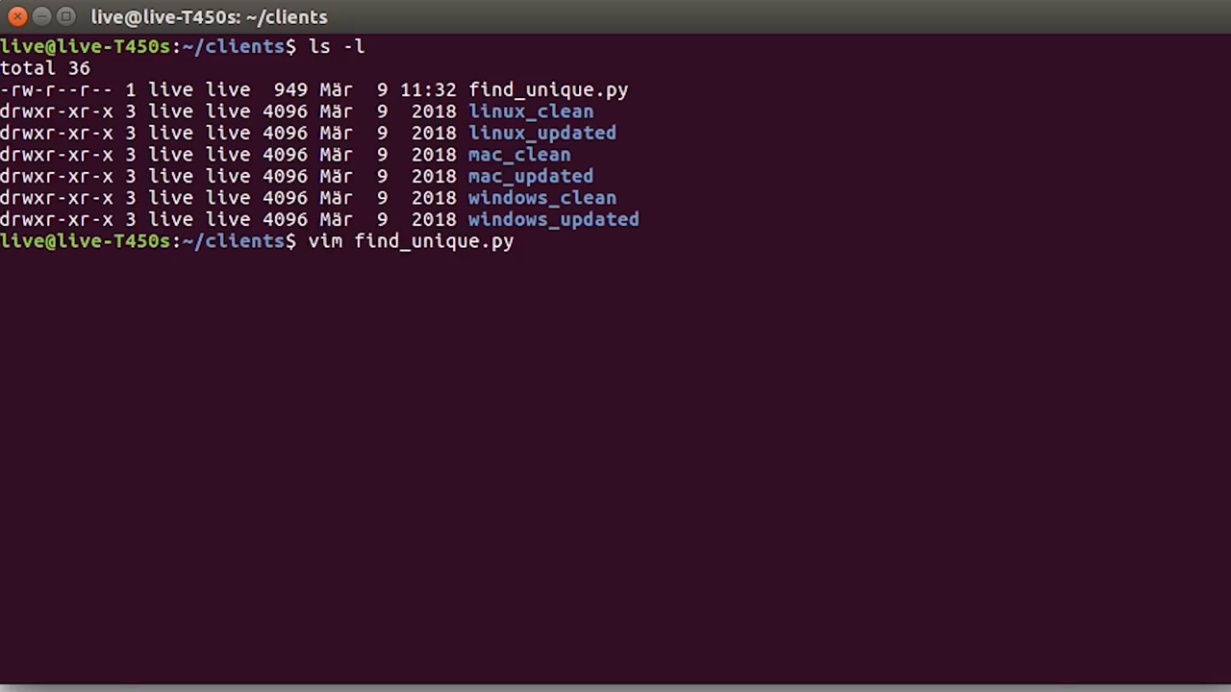
Open find_unique.py in vim and scroll through the duplicate-file script
key("Return")
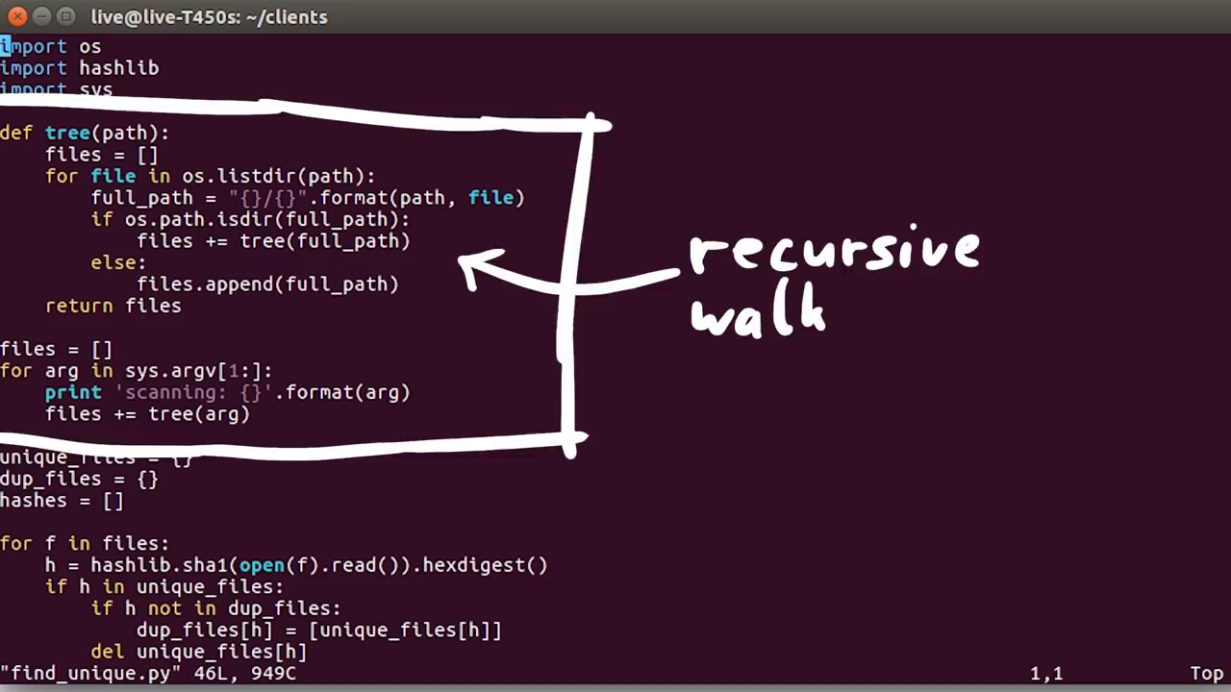
scroll("down", 3)
type("python find_unique.py linux_clean/")
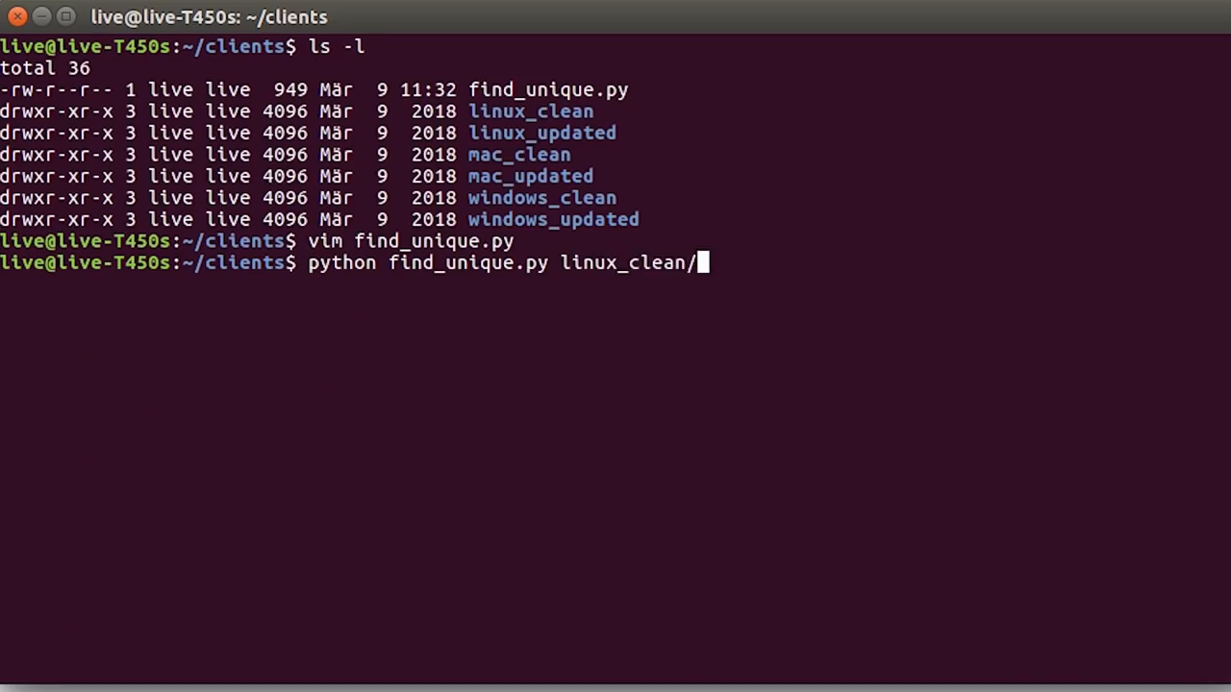
Run find_unique.py on linux_clean/, mac_clean/ and windows_clean/ and scroll the hash output
type("mac_clean/")
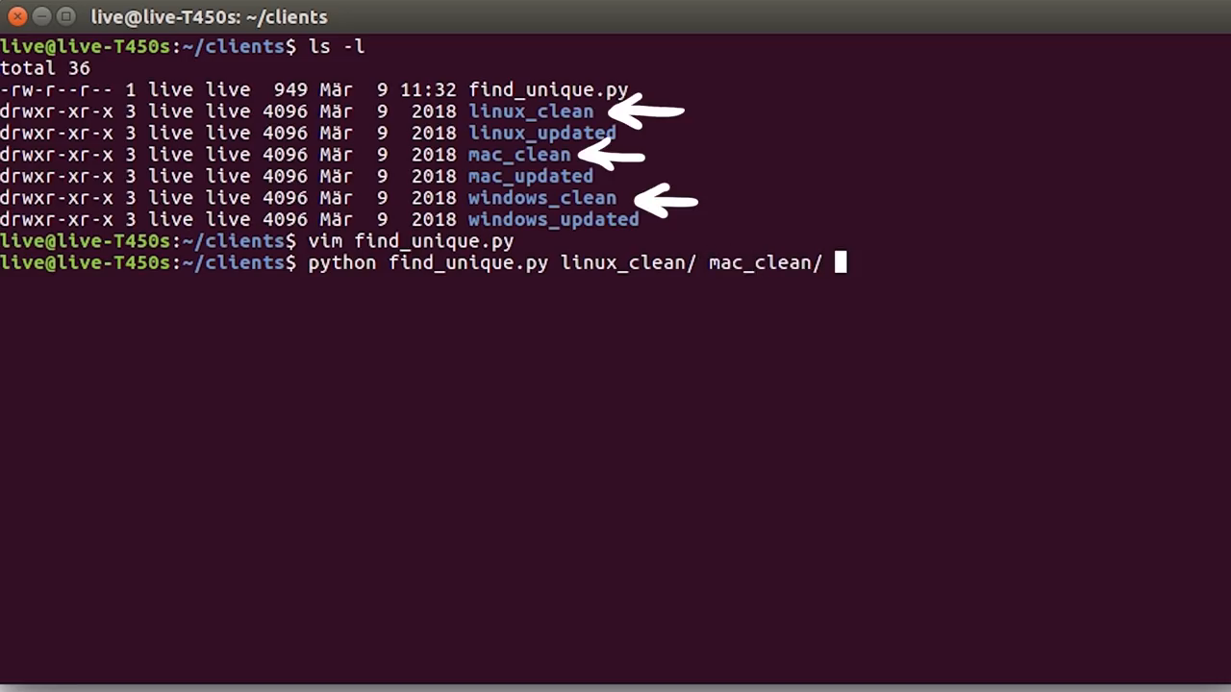
type("windows_clean/")
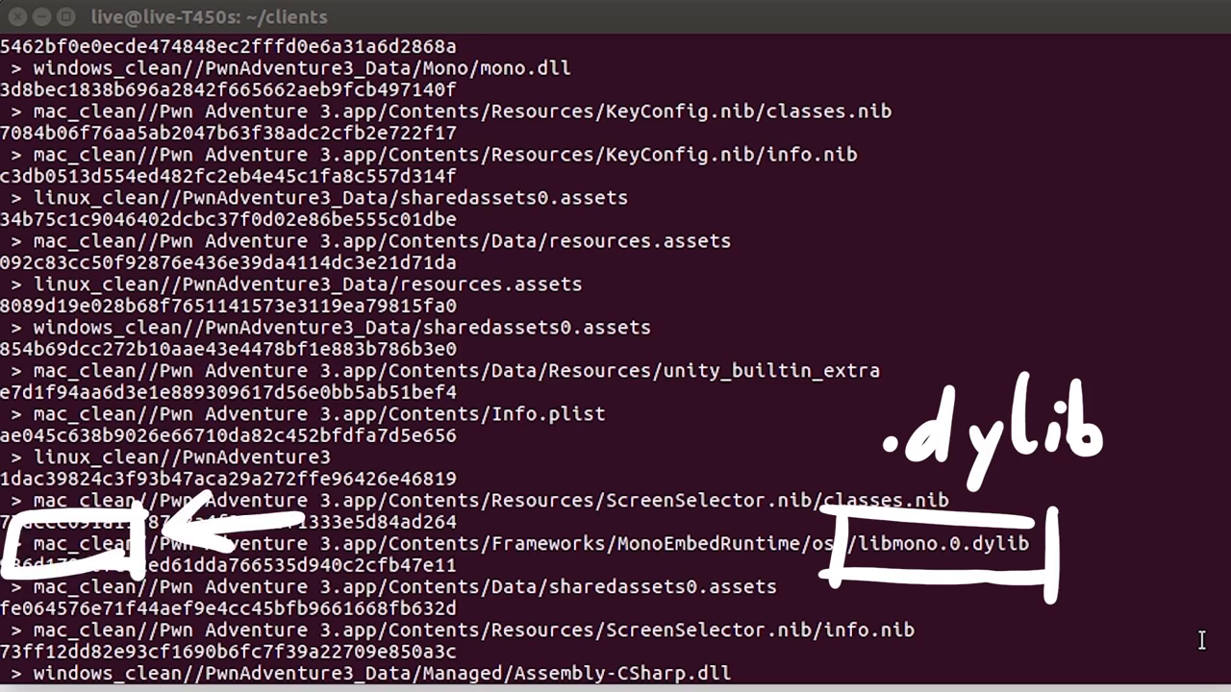
scroll("down", 3)
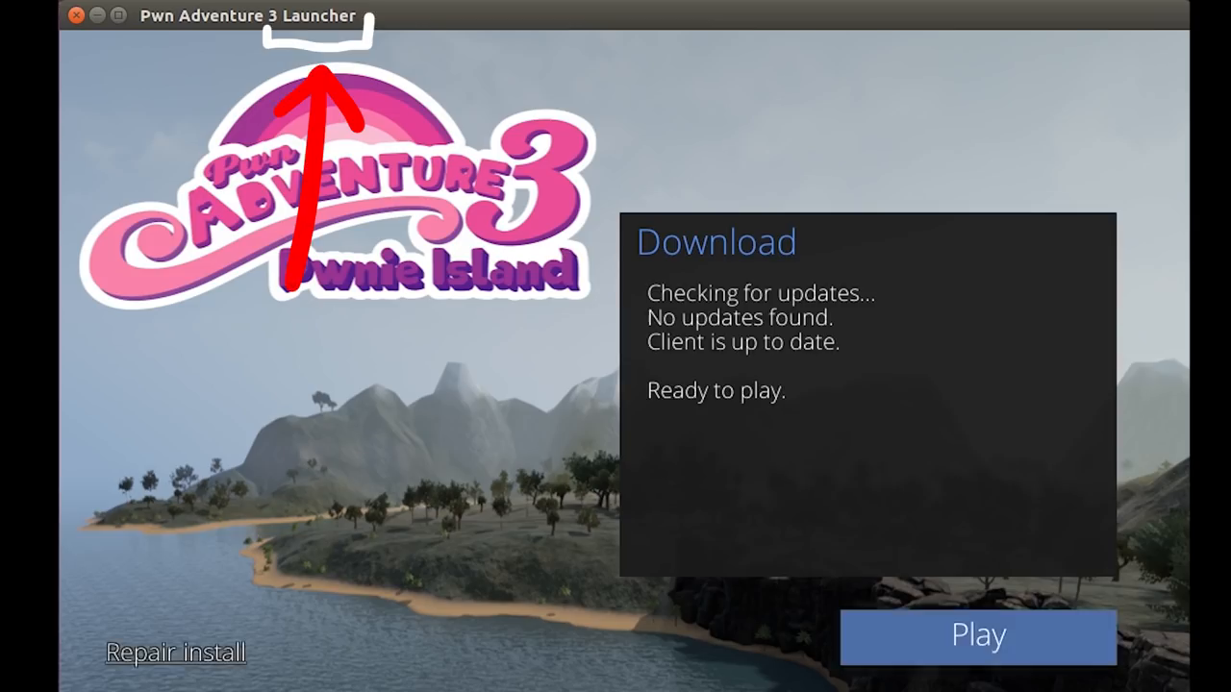
mouse_move(978, 636)
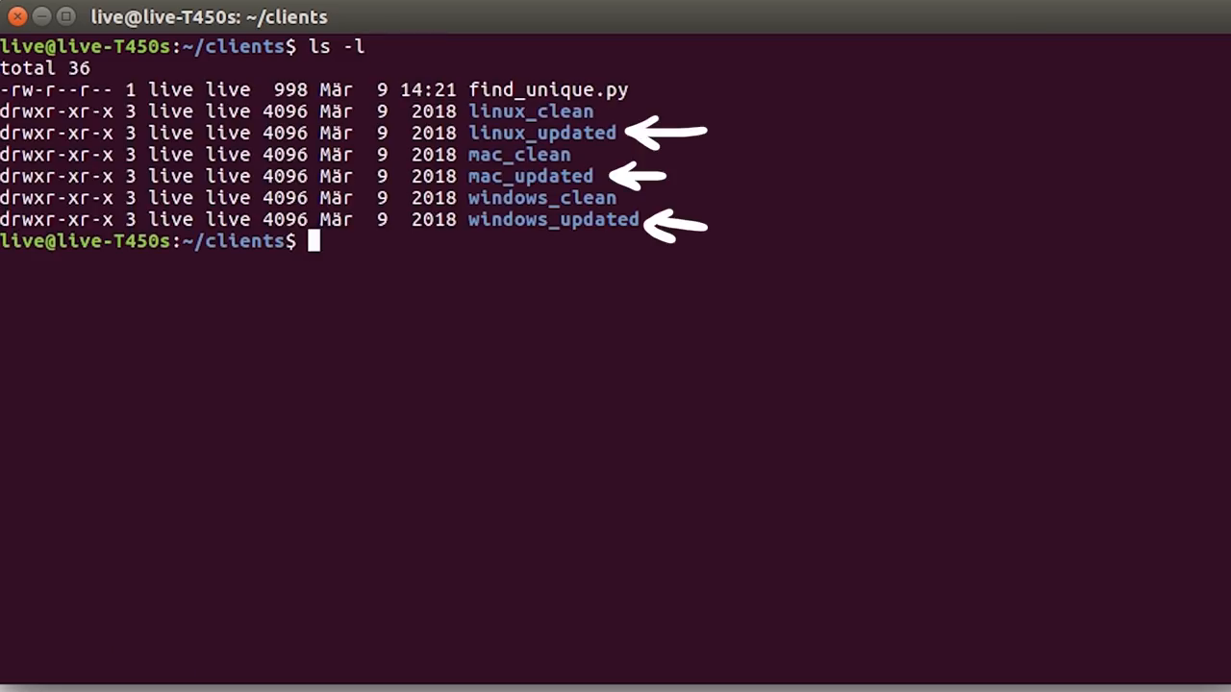
Run find_unique.py on the linux, mac and windows updated folders and scroll the shared hashes
type("python find_unique.py linux_updated/")
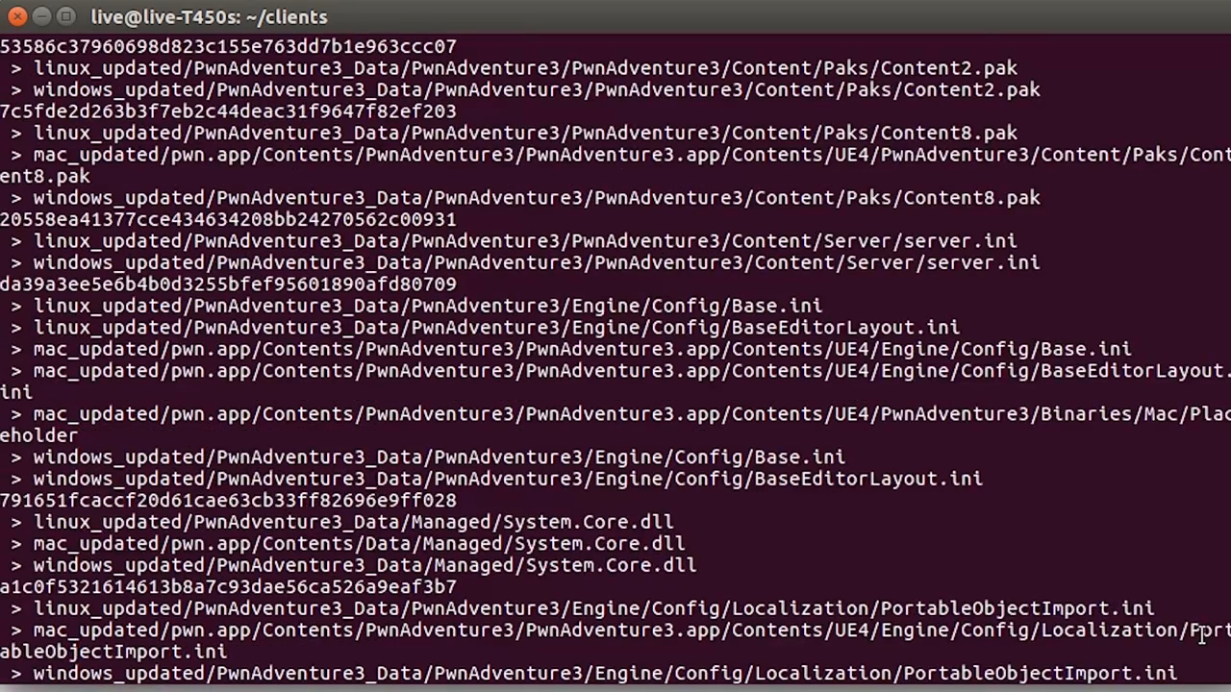
scroll("down", 3)
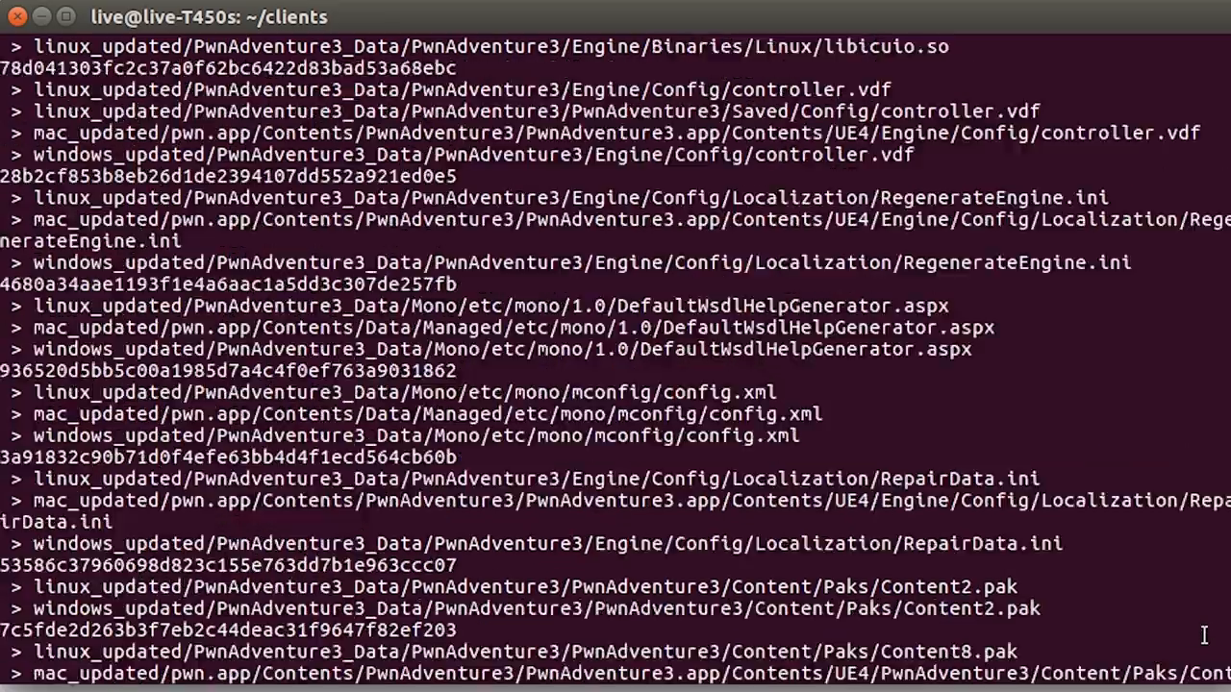
scroll("down", 3)
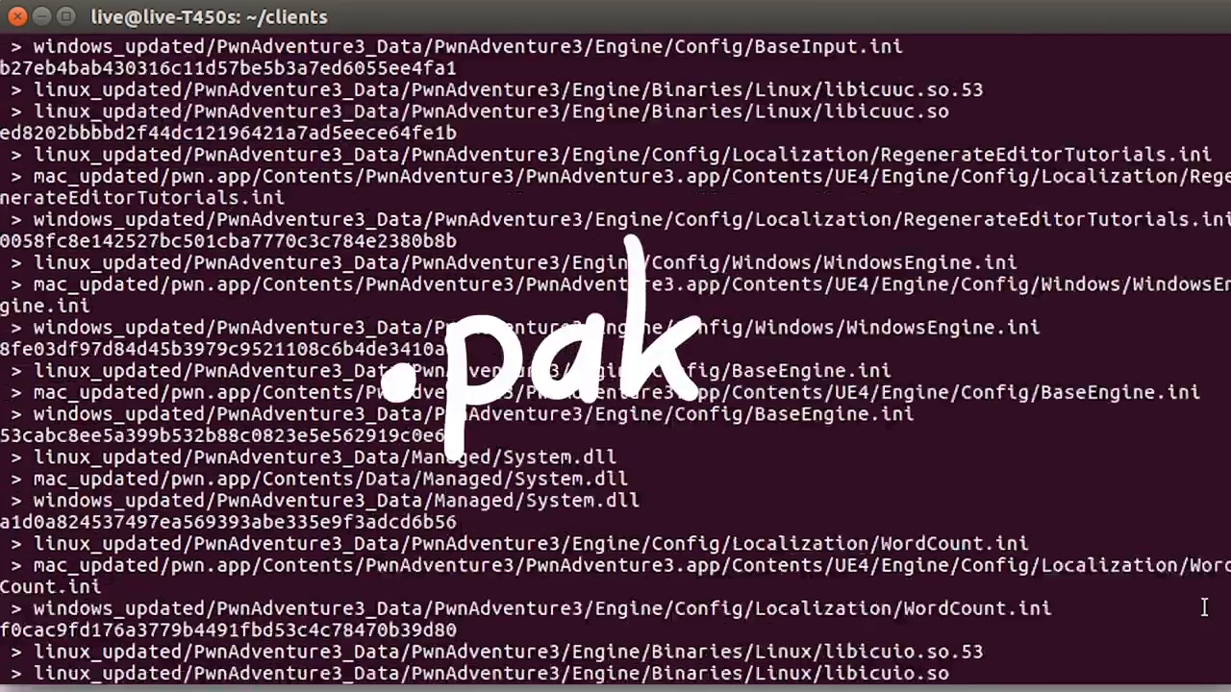
scroll("down", 3)
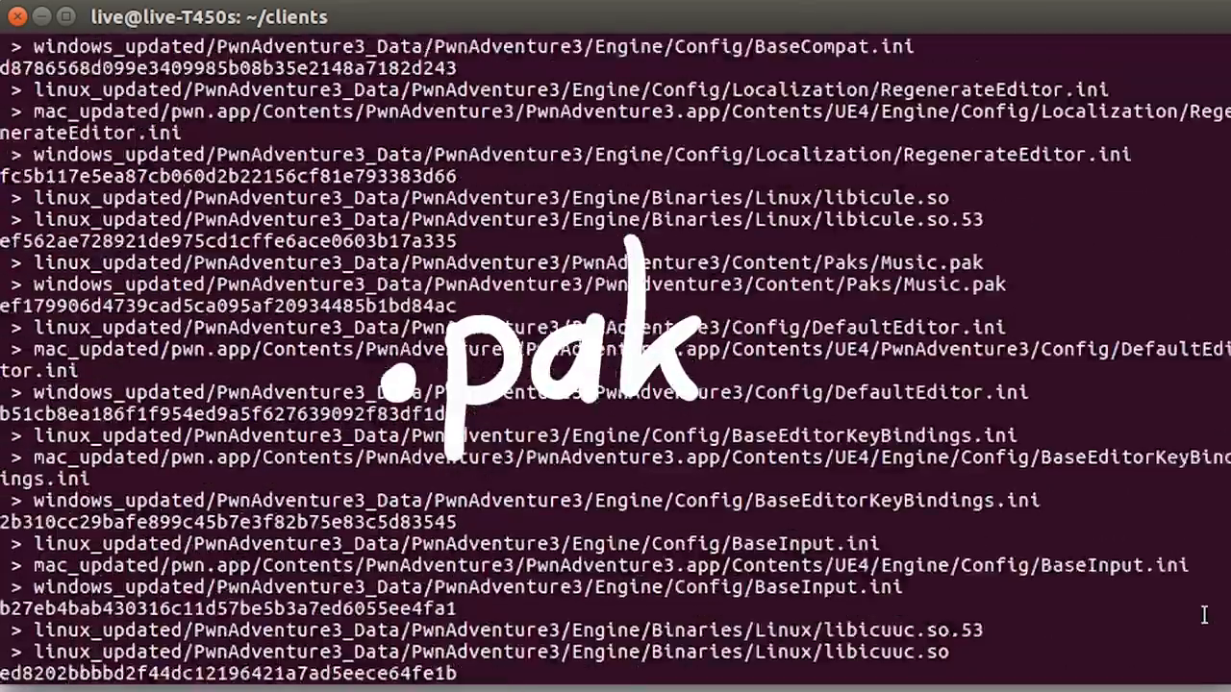
scroll("down", 3)
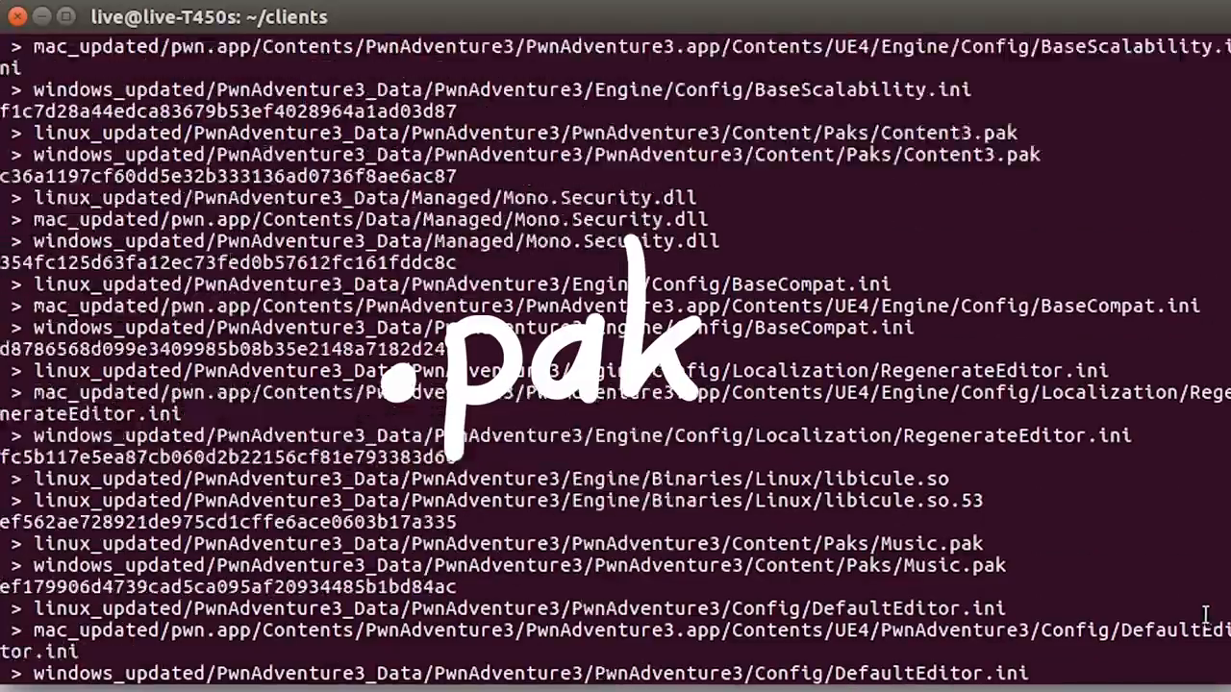
key("Return")
type(".")
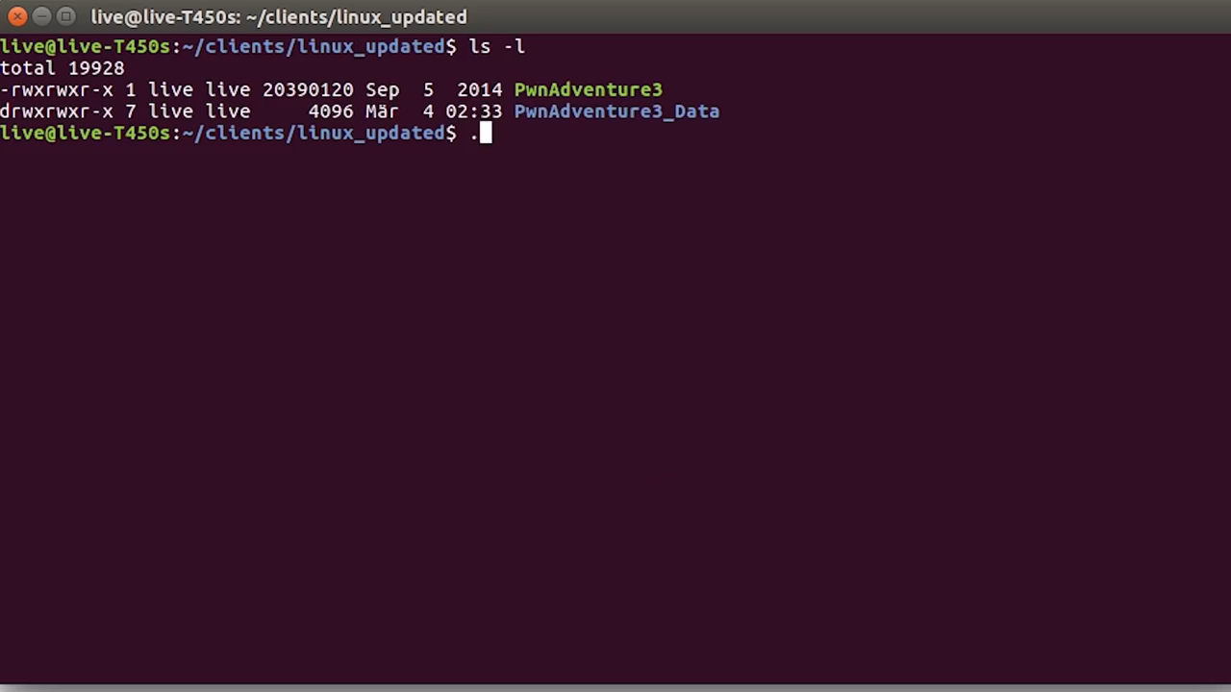
Launch ./PwnAdventure3 from linux_updated and start the game from the ready launcher
type("/PwnAdventure3")
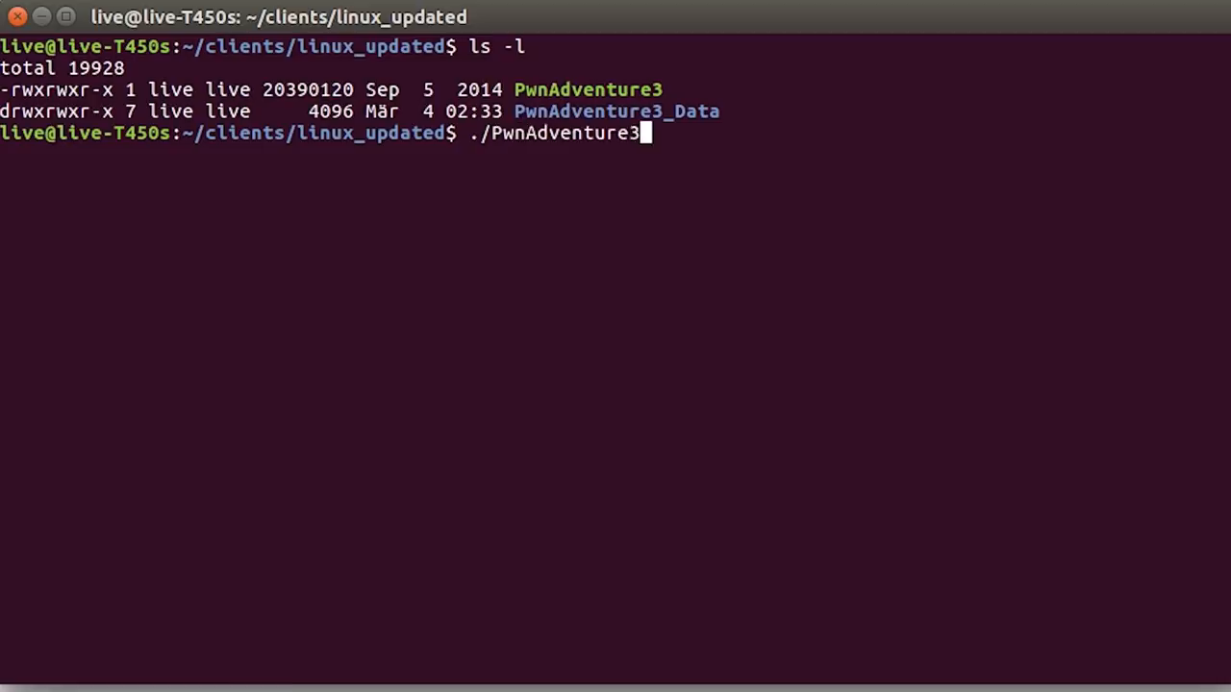
key("Return")
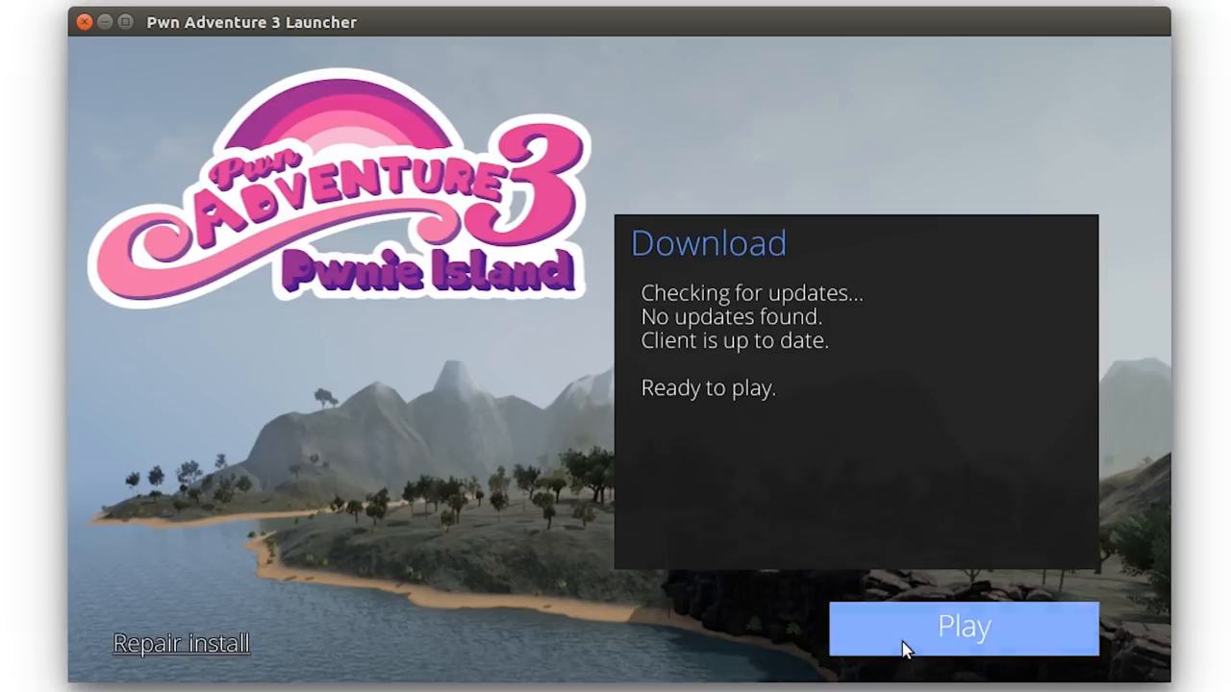
left_click(964, 628)
type("pstree -aclp")
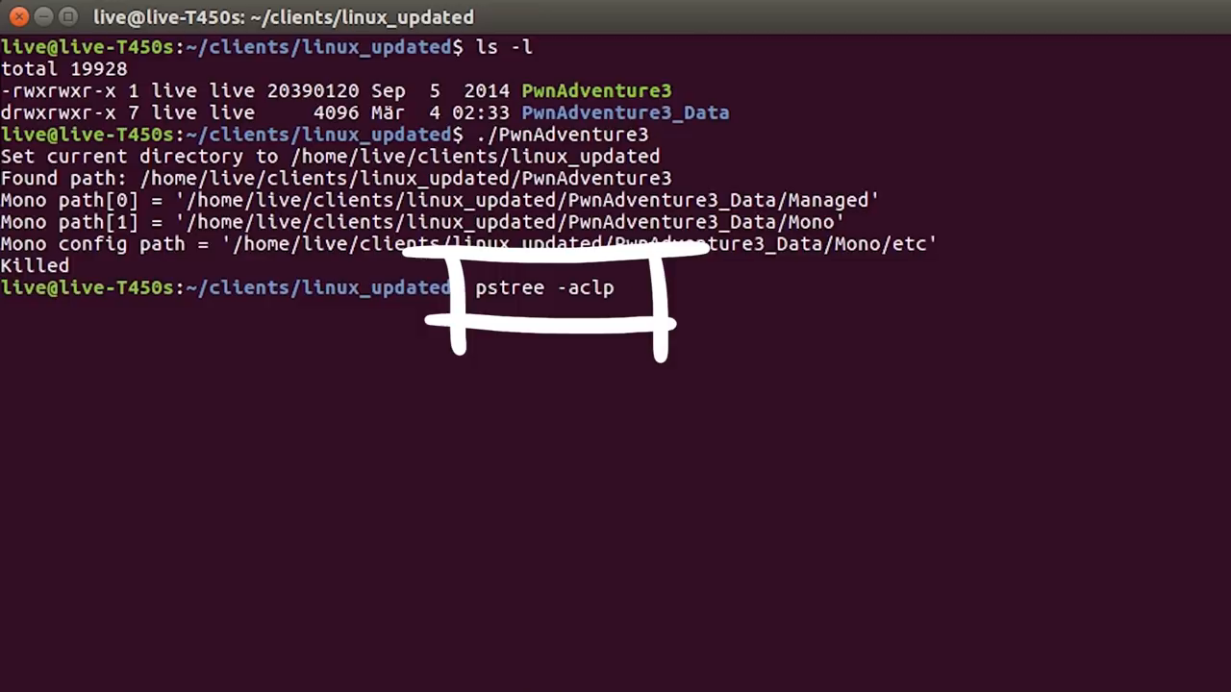
Run pstree -aclp to find the PwnAdventure3-Linux-Shipping process ID
key("Return")
type("ps aux | grep 30900")
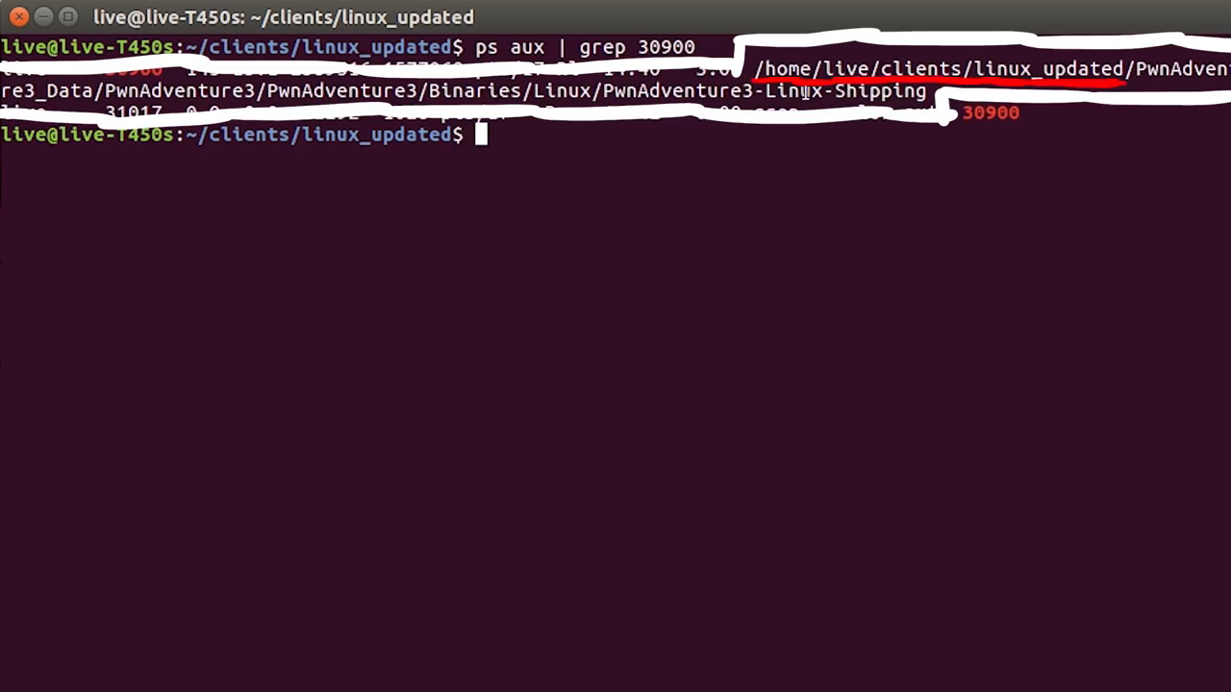
mouse_move(863, 419)
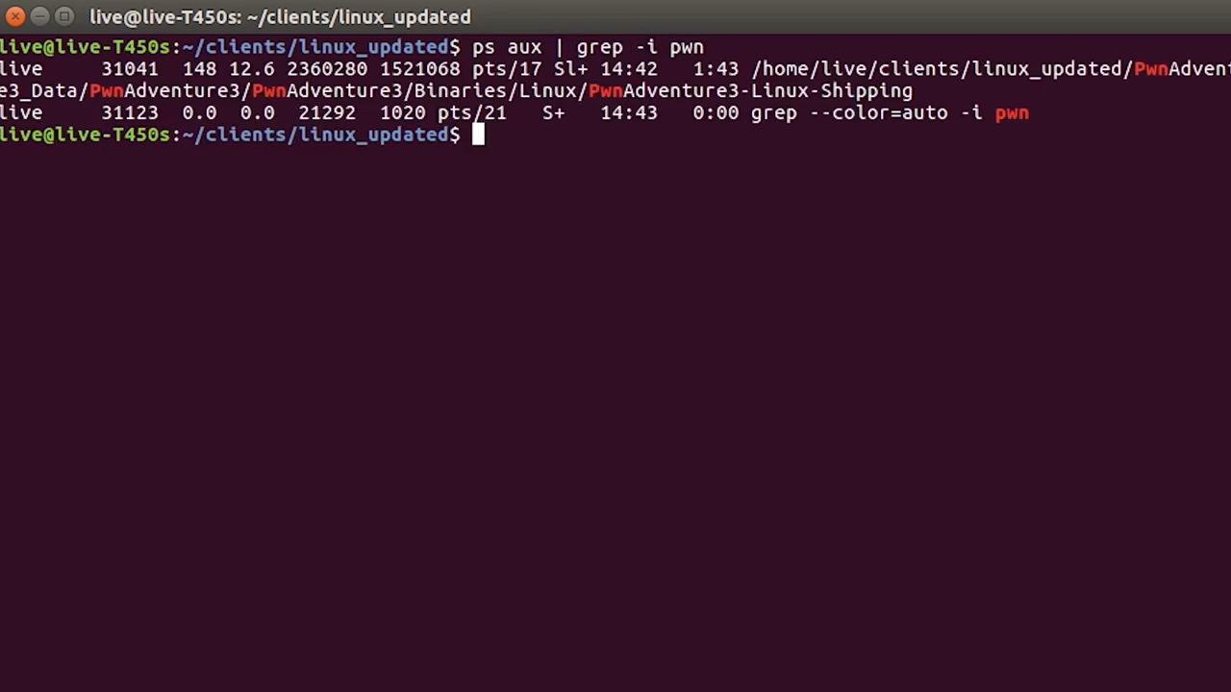
In /proc/31041, page through maps with less and search for mono entries
type("cd /proc/31041/")
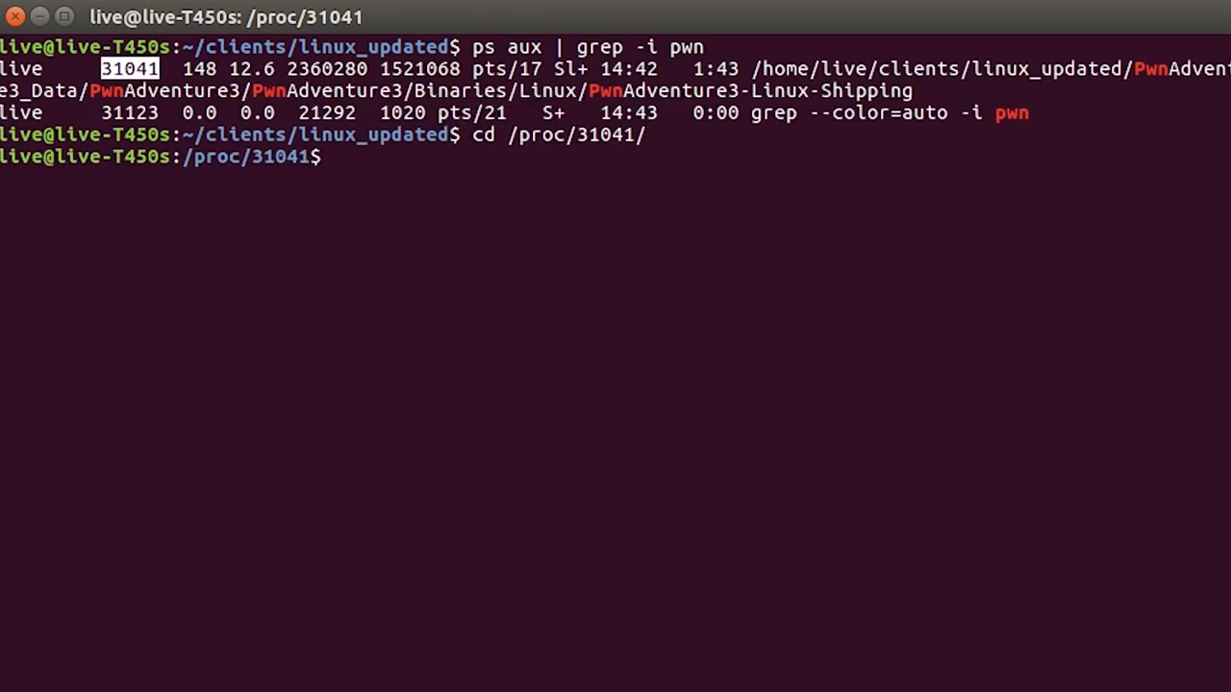
type("ls")
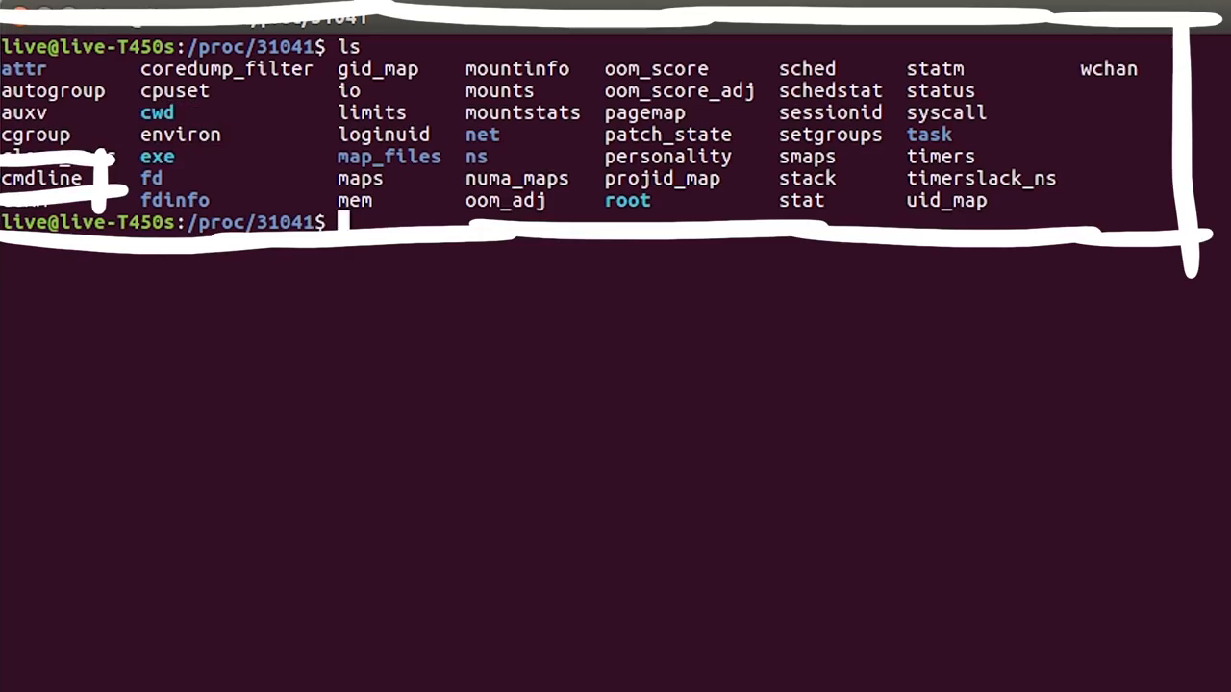
type("cat")
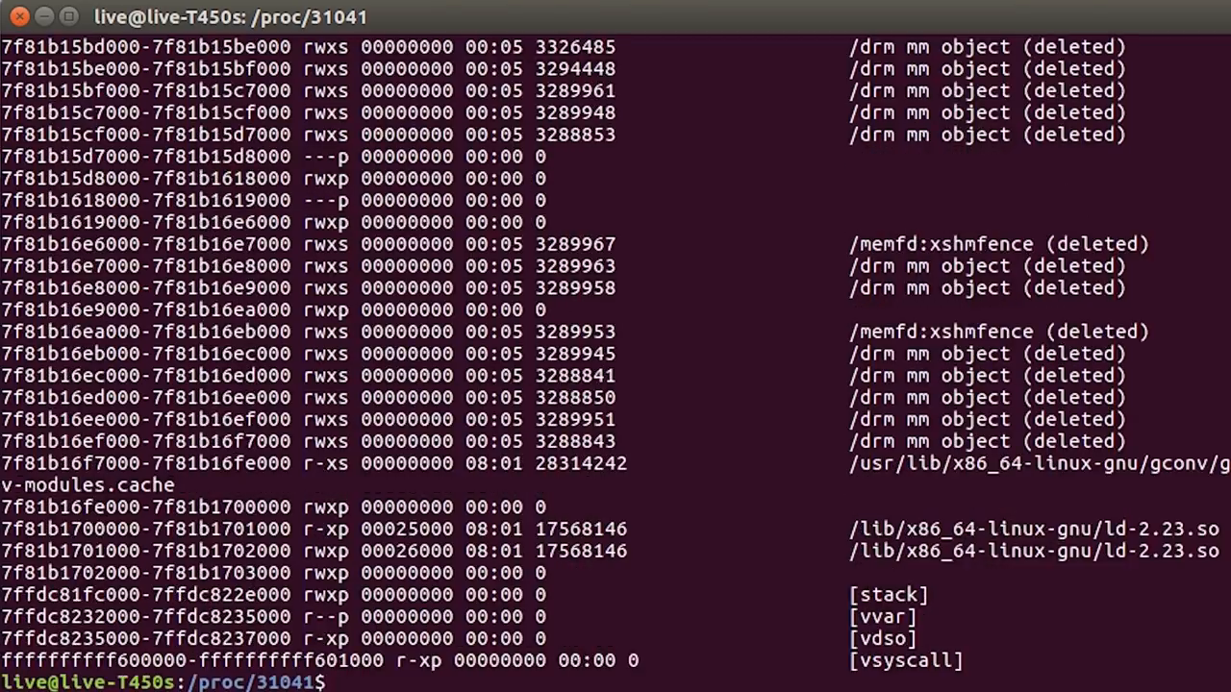
type("cat")
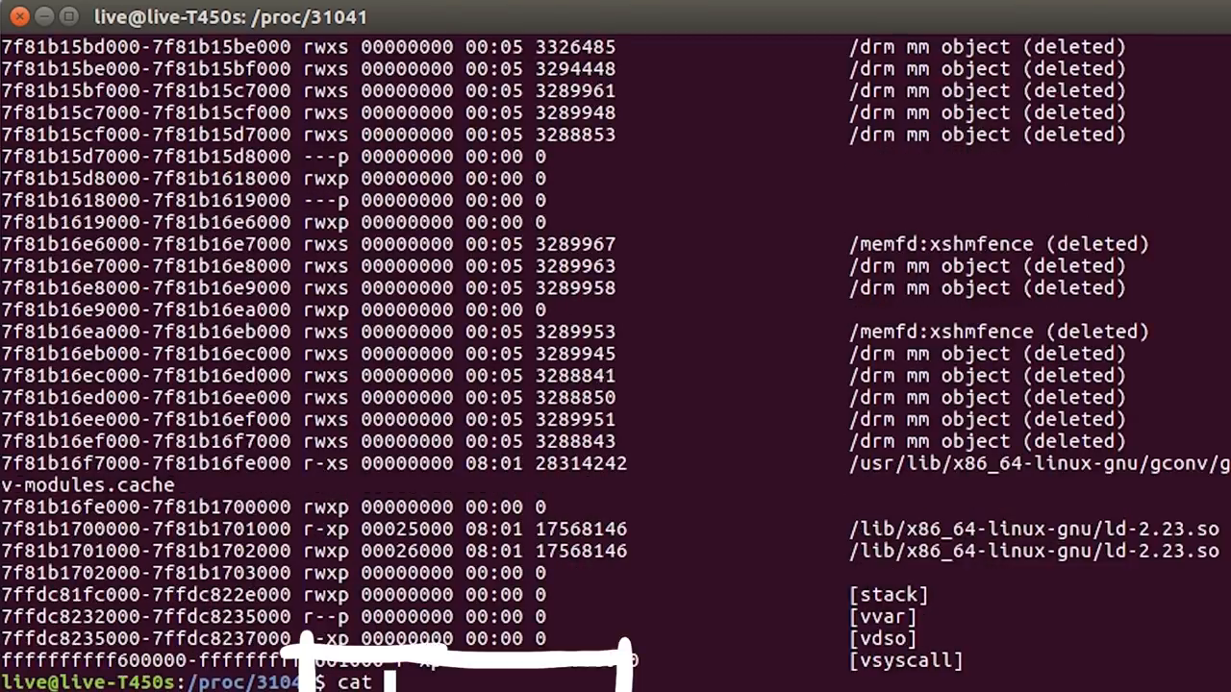
type("maps | l")
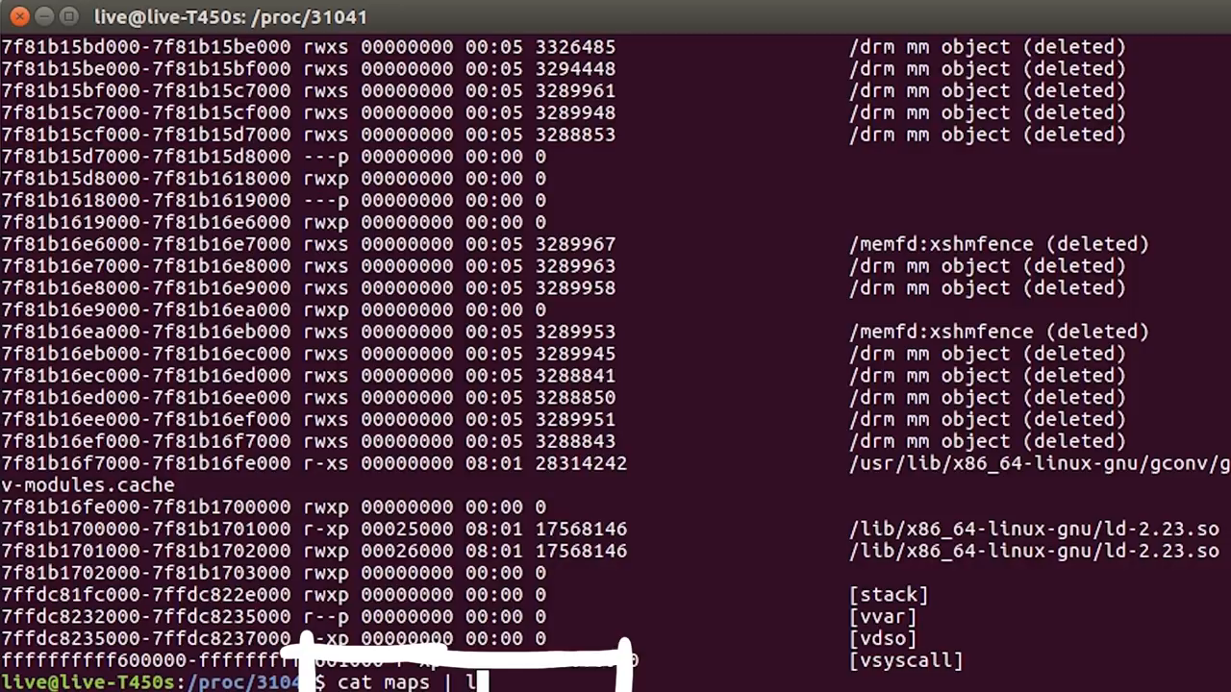
type("ess")
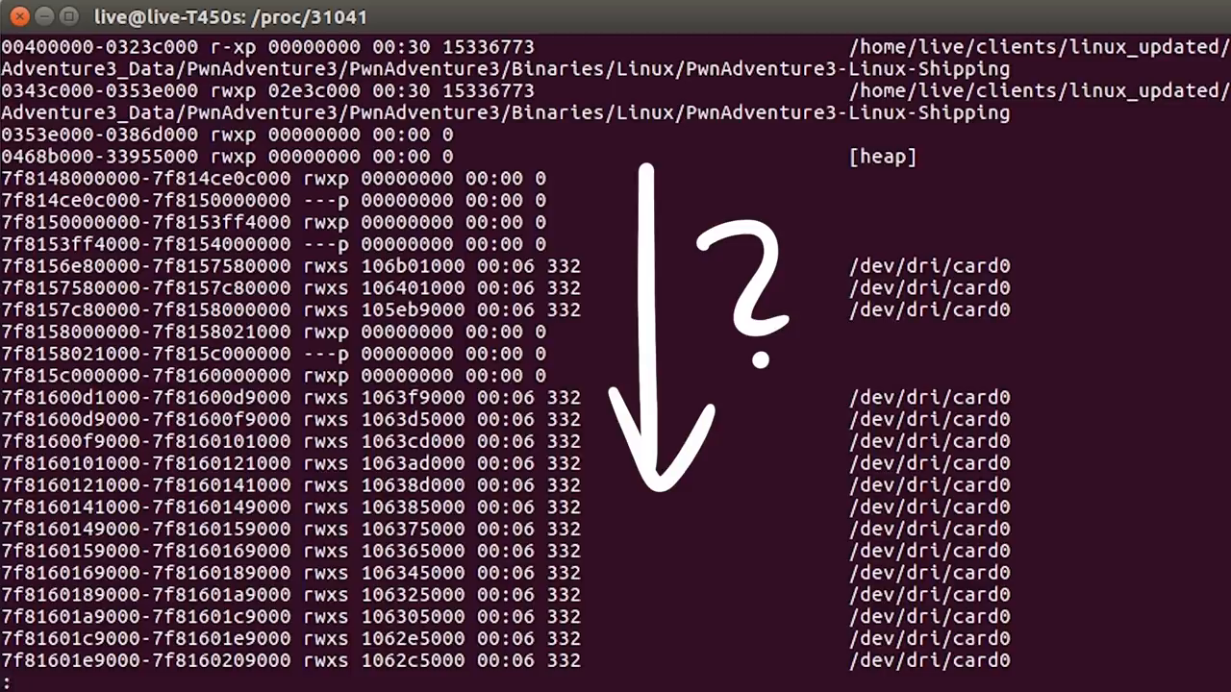
scroll("down", 3)
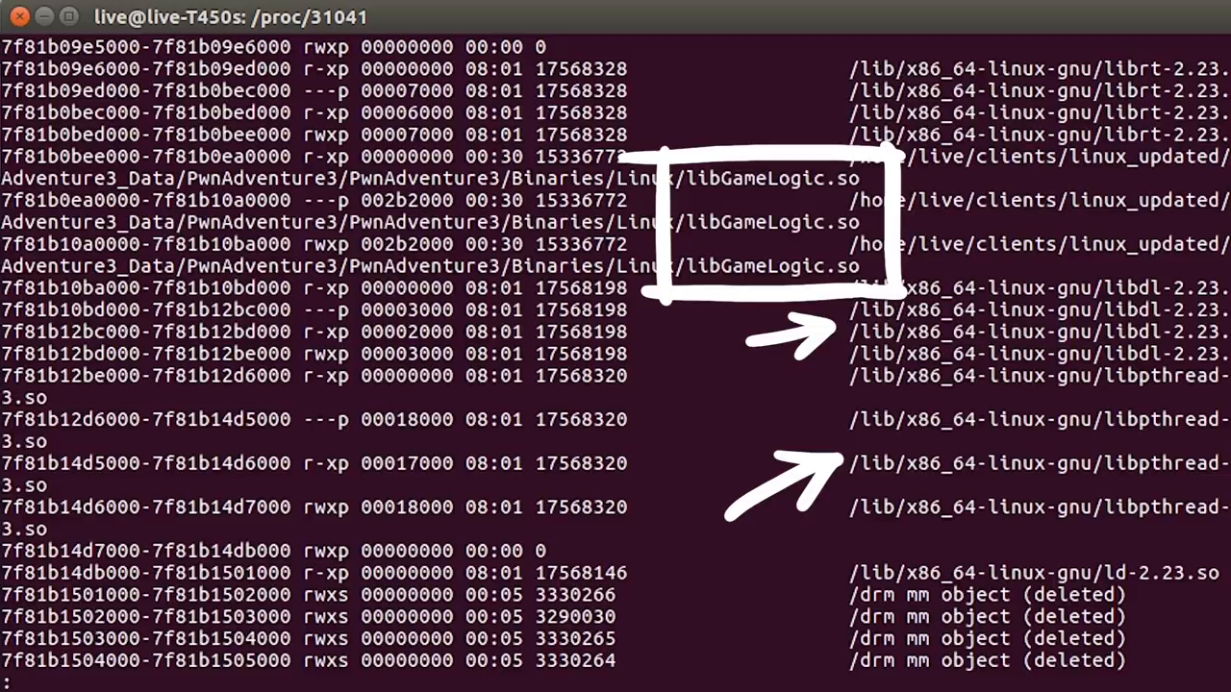
scroll("down", 3)
type("/")
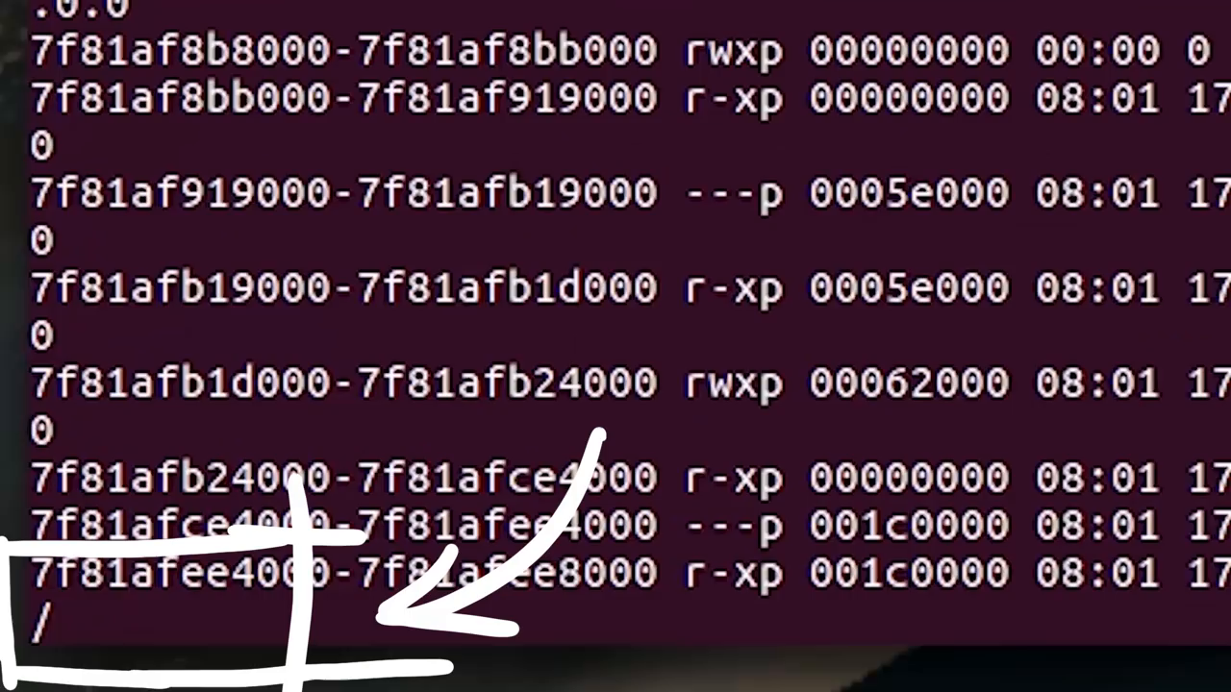
type("mono")
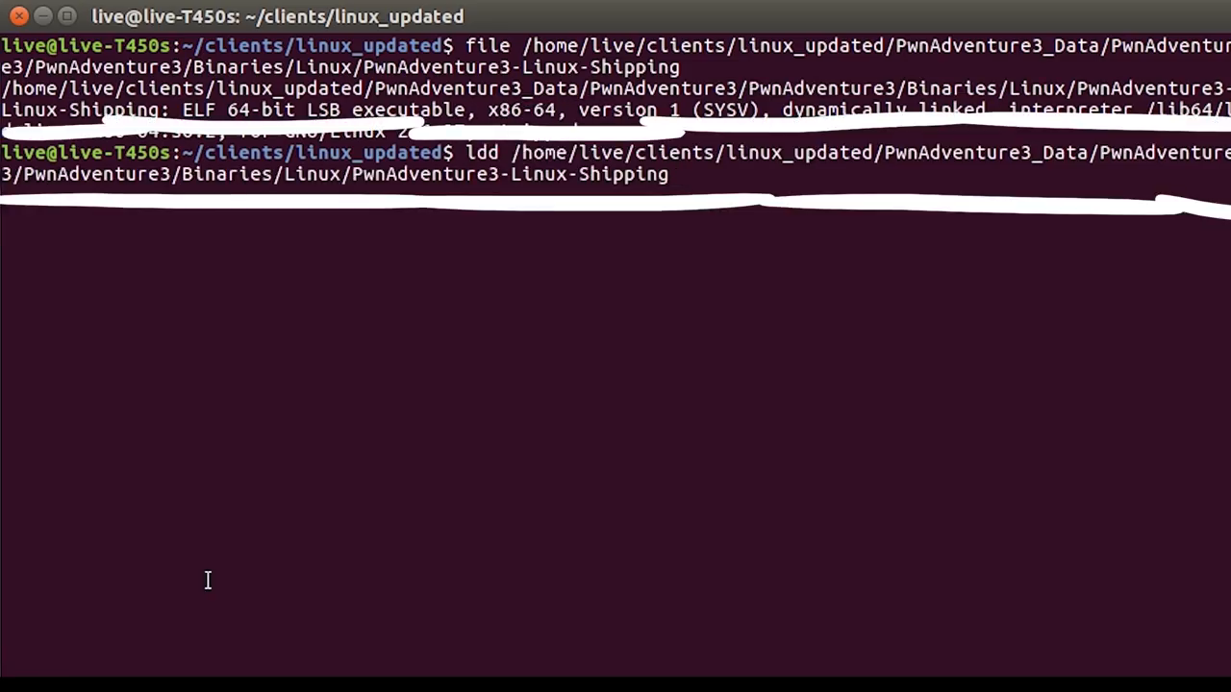
List PwnAdventure3-Linux-Shipping's shared libraries with ldd, including libGameLogic.so, and inspect it with file
key("Return")
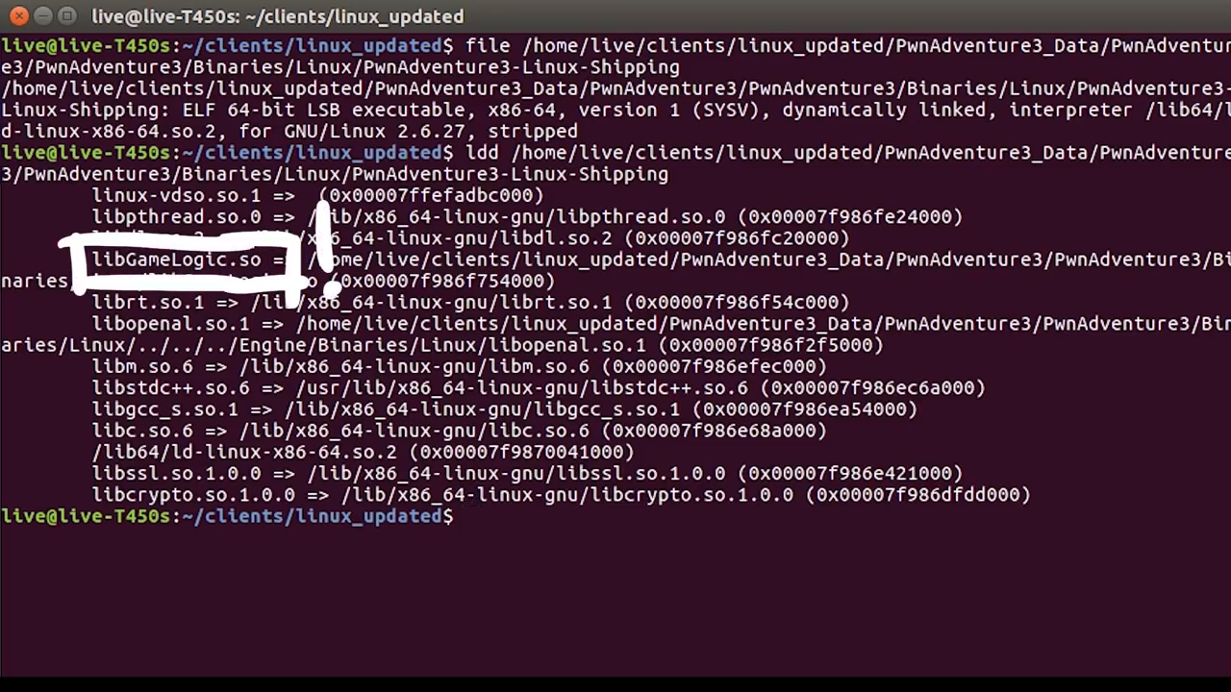
type("file")
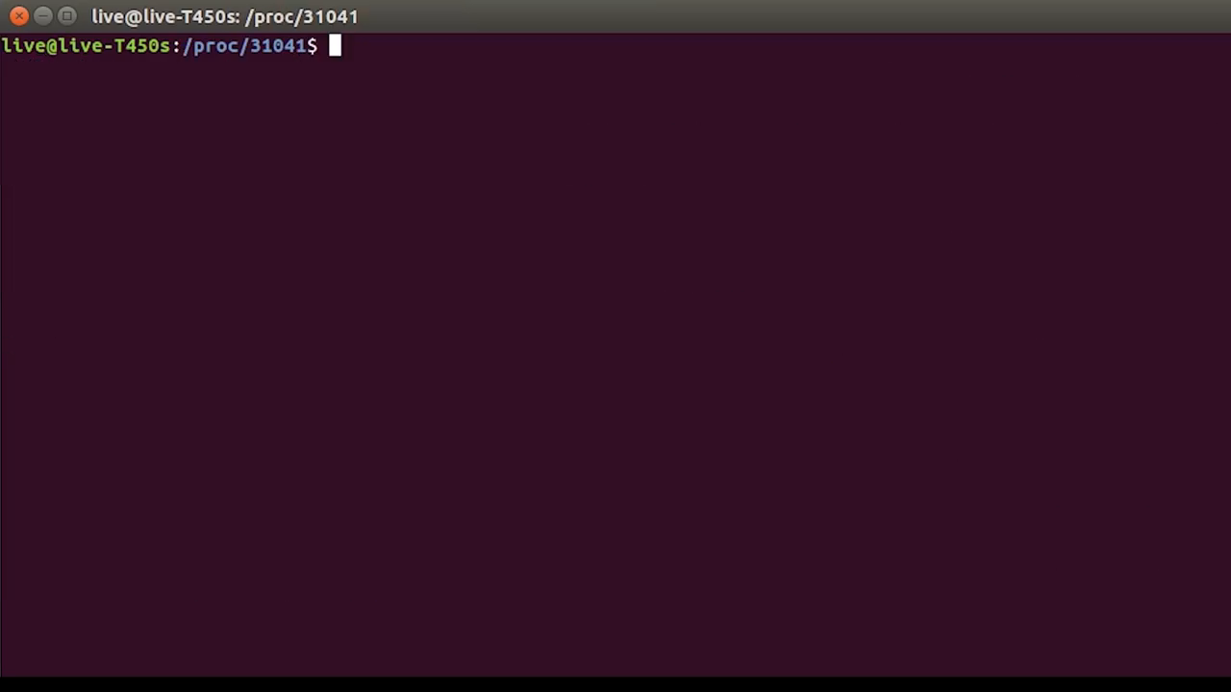
Run ls -l fd in /proc/31041 and scroll through descriptors showing the .pak files
type("ls -l fd")
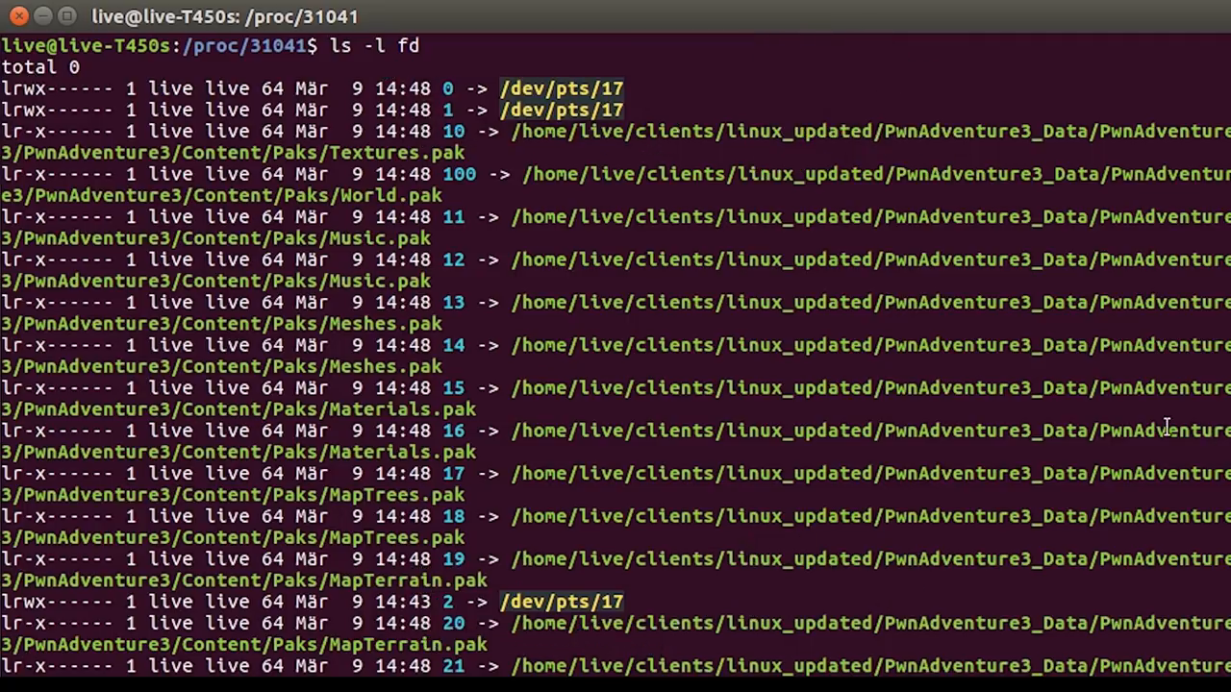
scroll("down", 3)
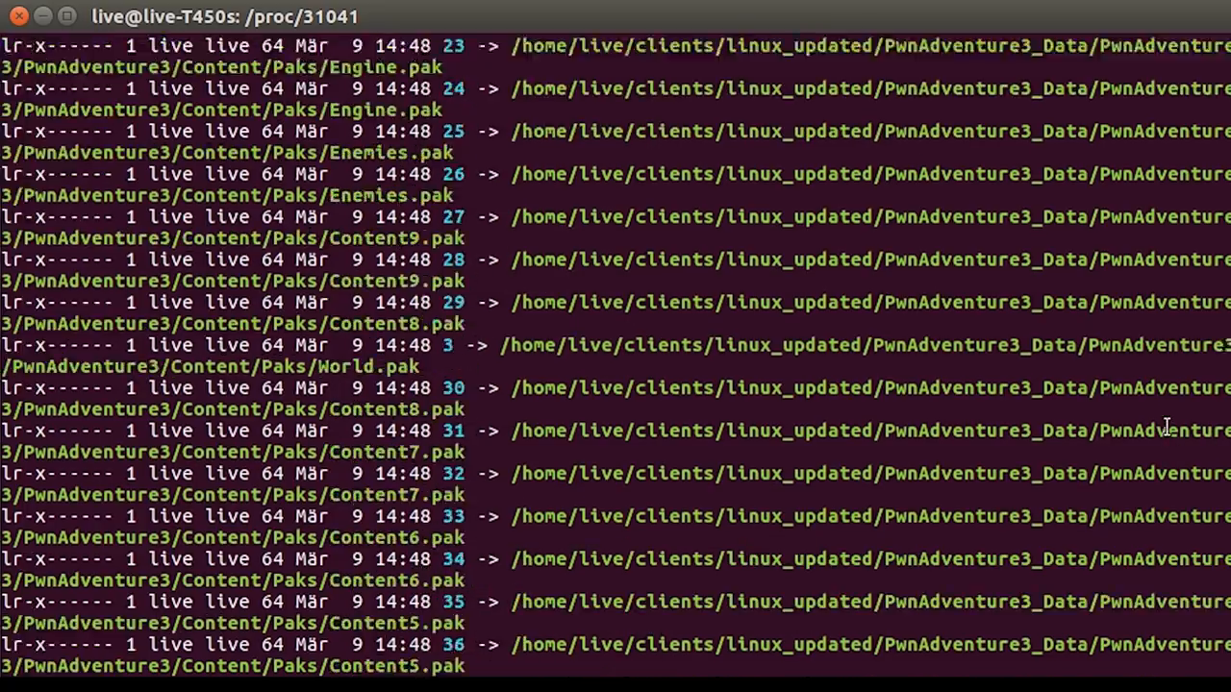
scroll("down", 3)
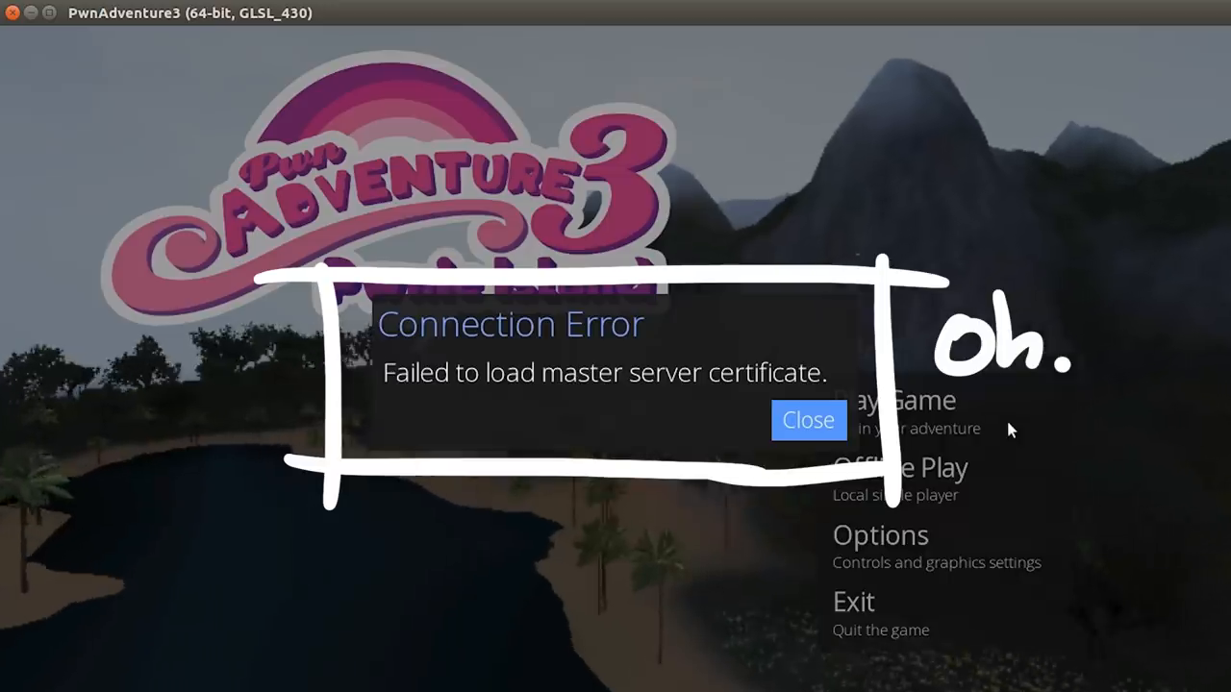
Close the certificate error, relaunch the client, and choose Play Game for an online session
left_click(808, 421)
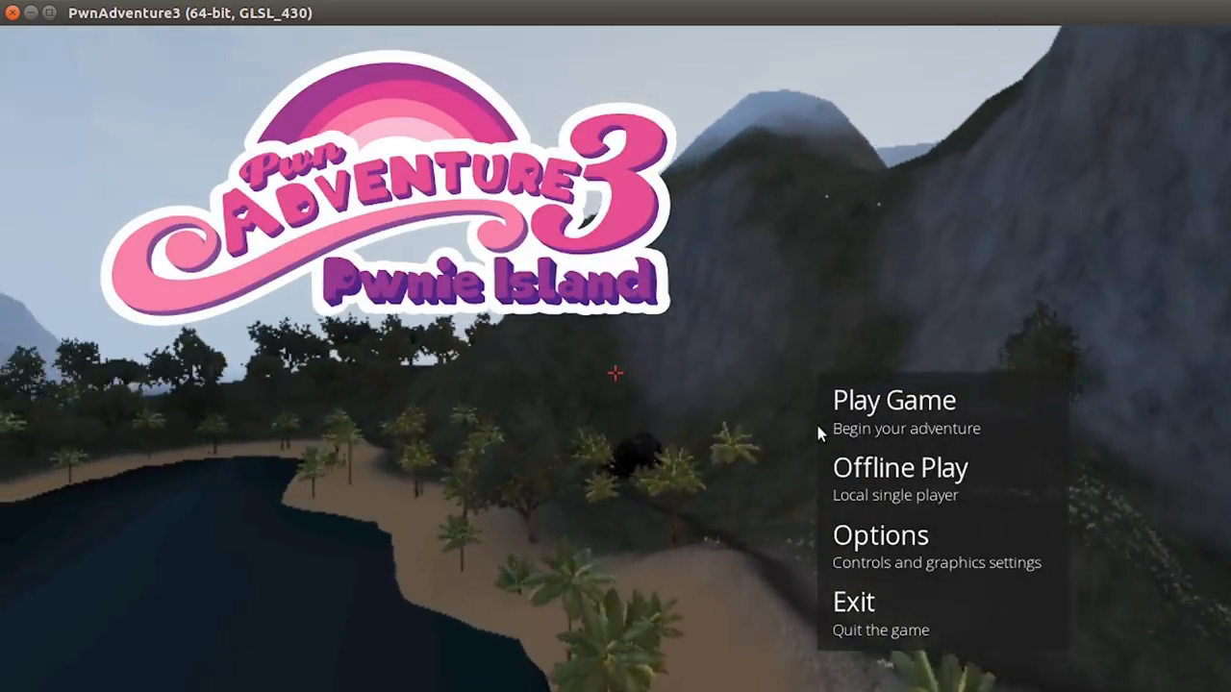
mouse_move(922, 618)
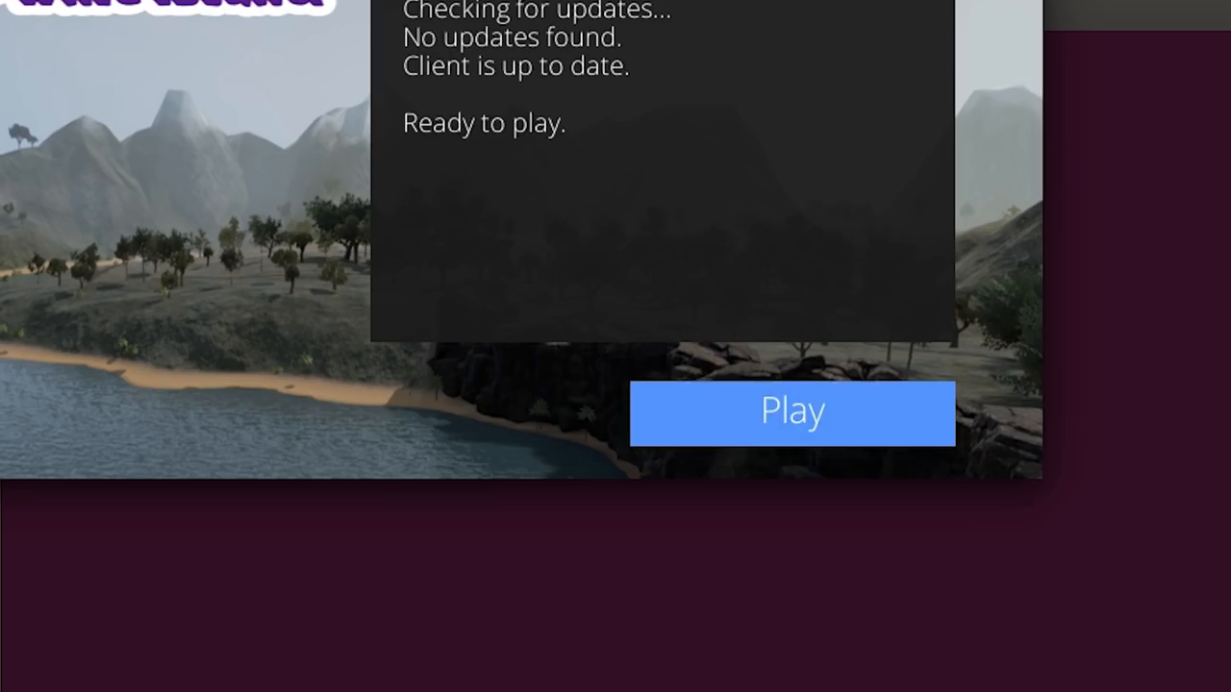
left_click(791, 413)
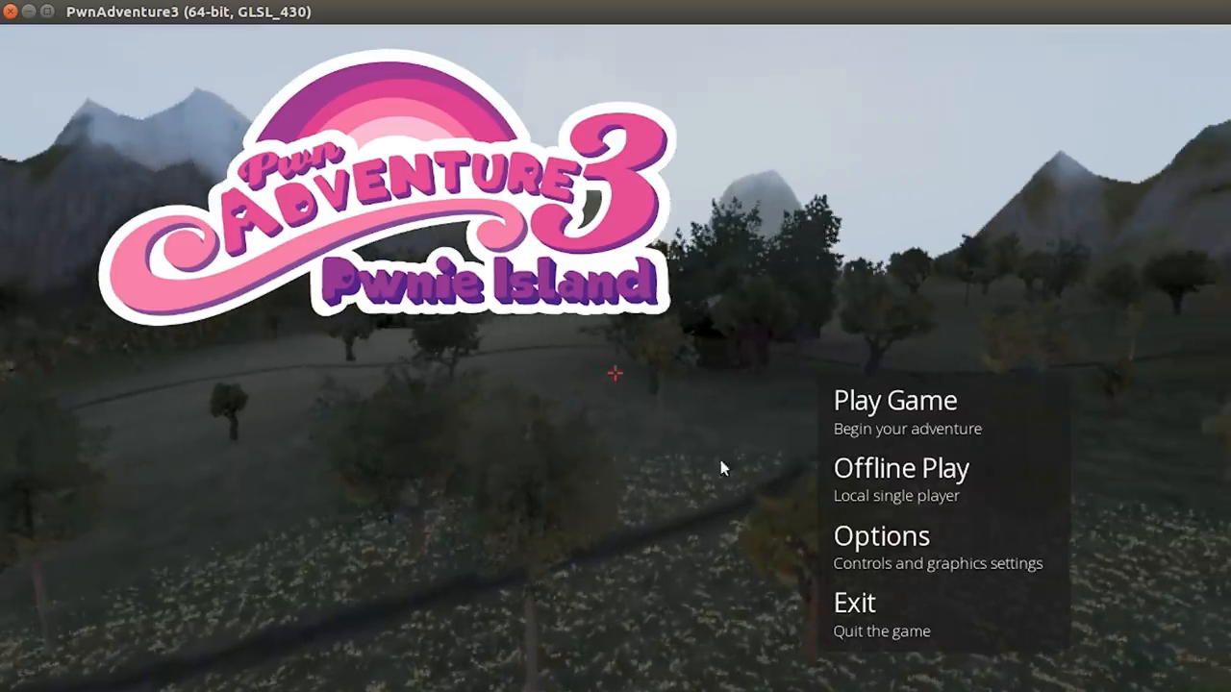
mouse_move(967, 418)
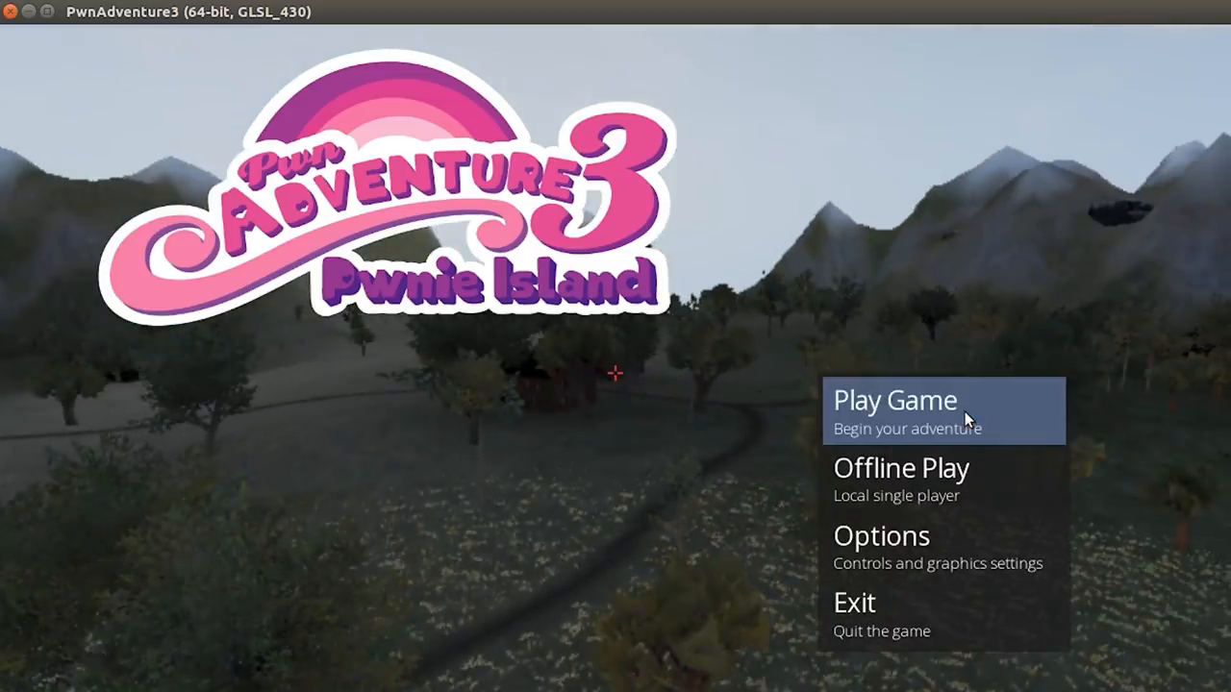
left_click(893, 400)
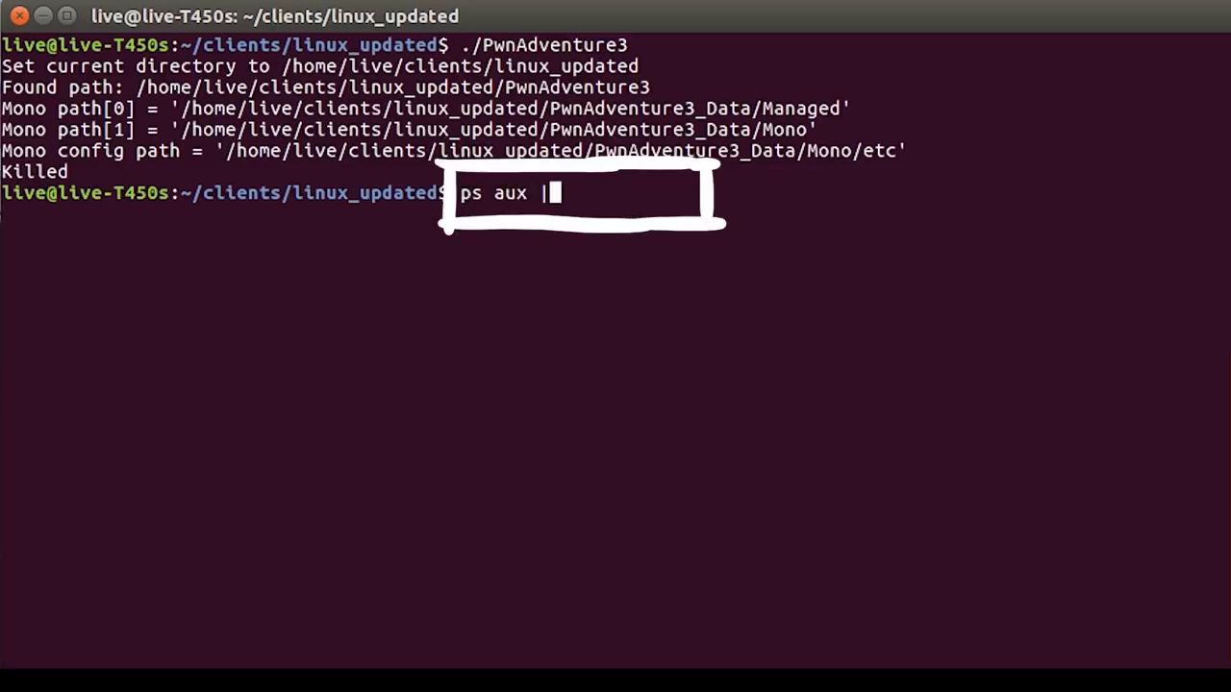
Find the game process and print its command line from /proc/31478
type("grep -i pwn")
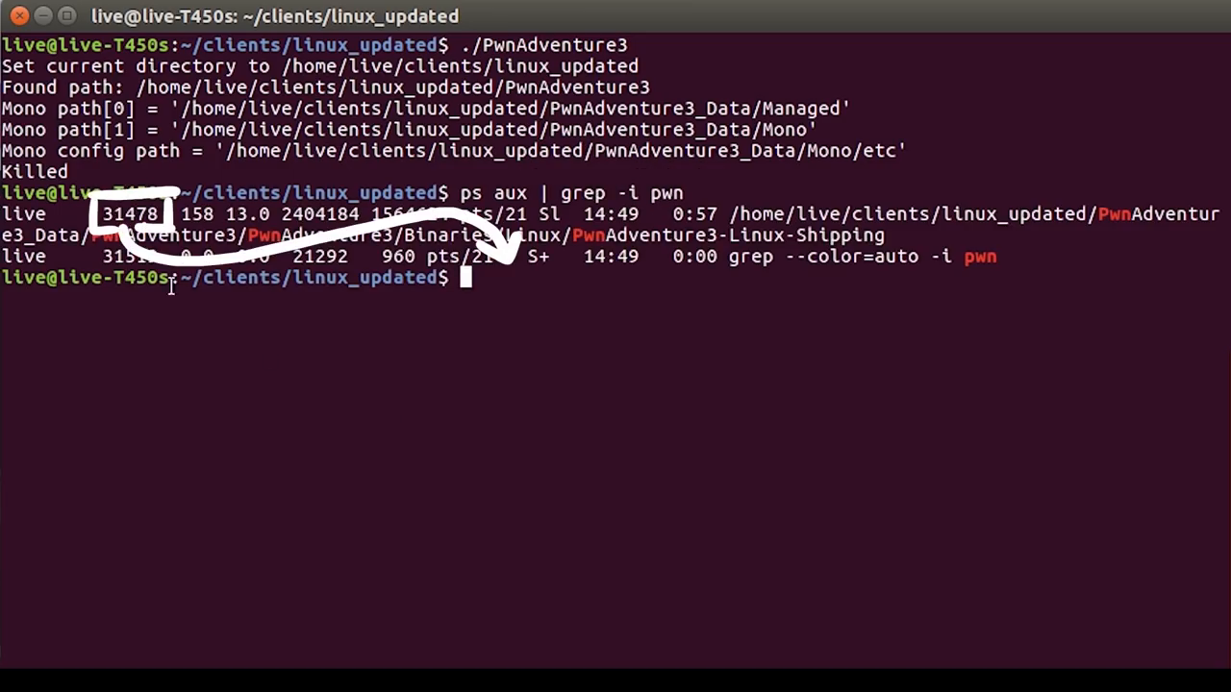
type("cd")
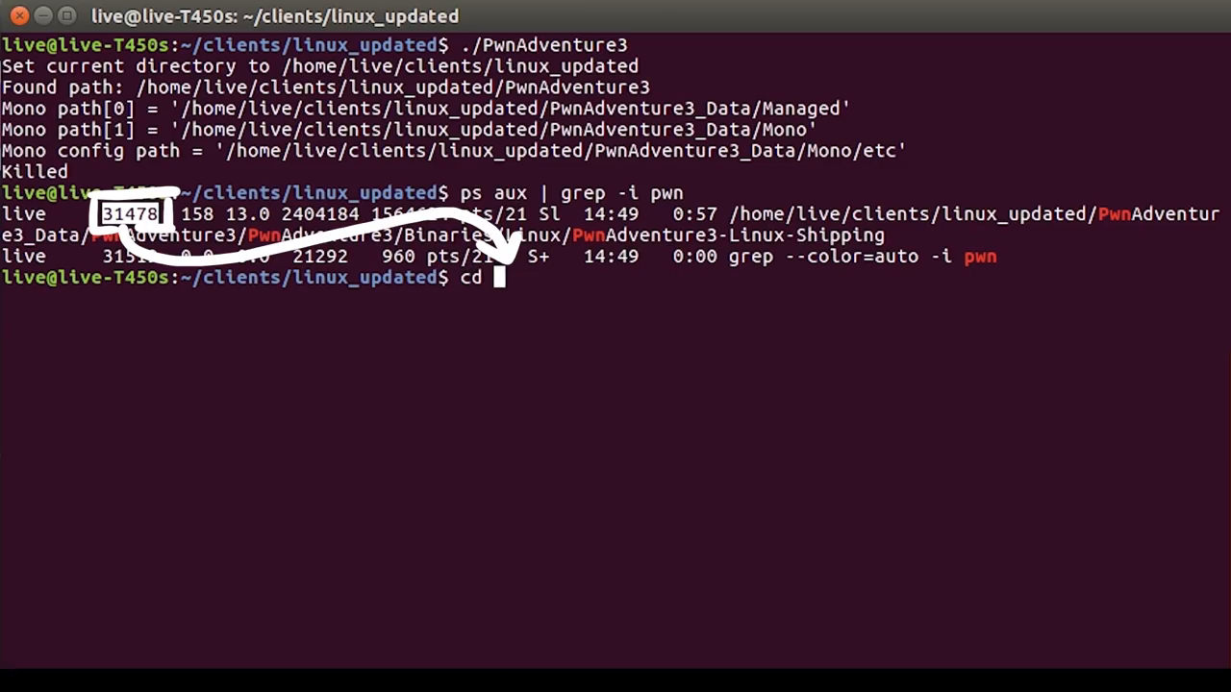
type("/proc")
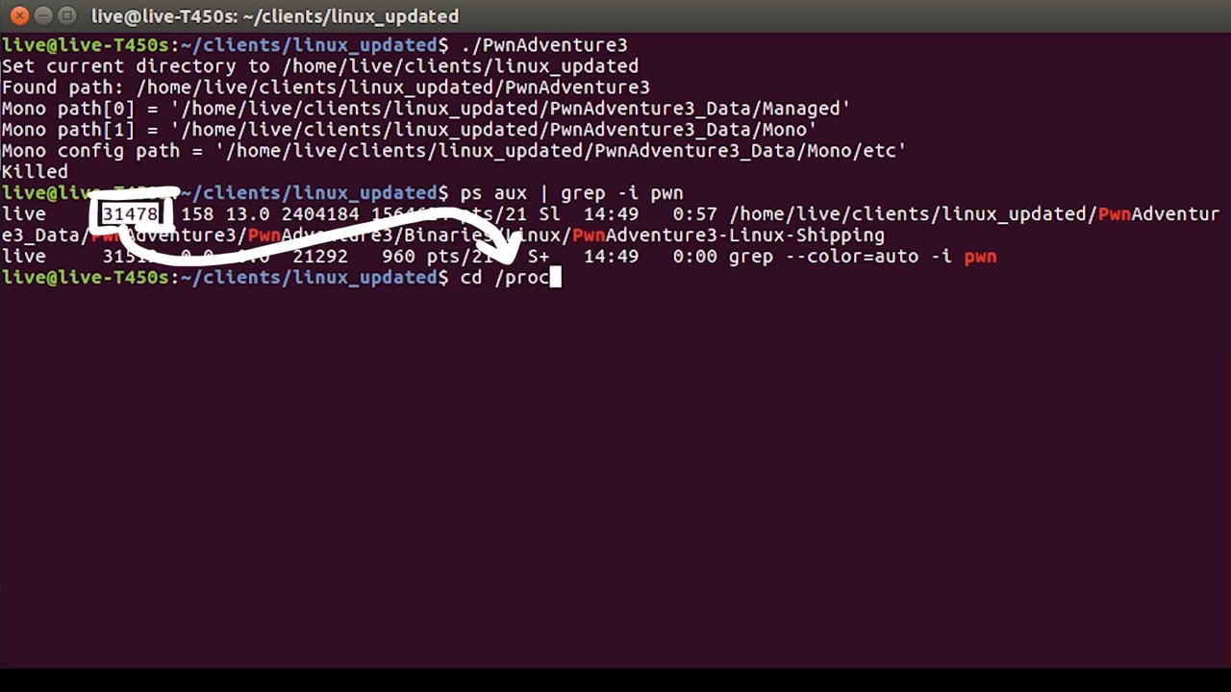
type("31478/")
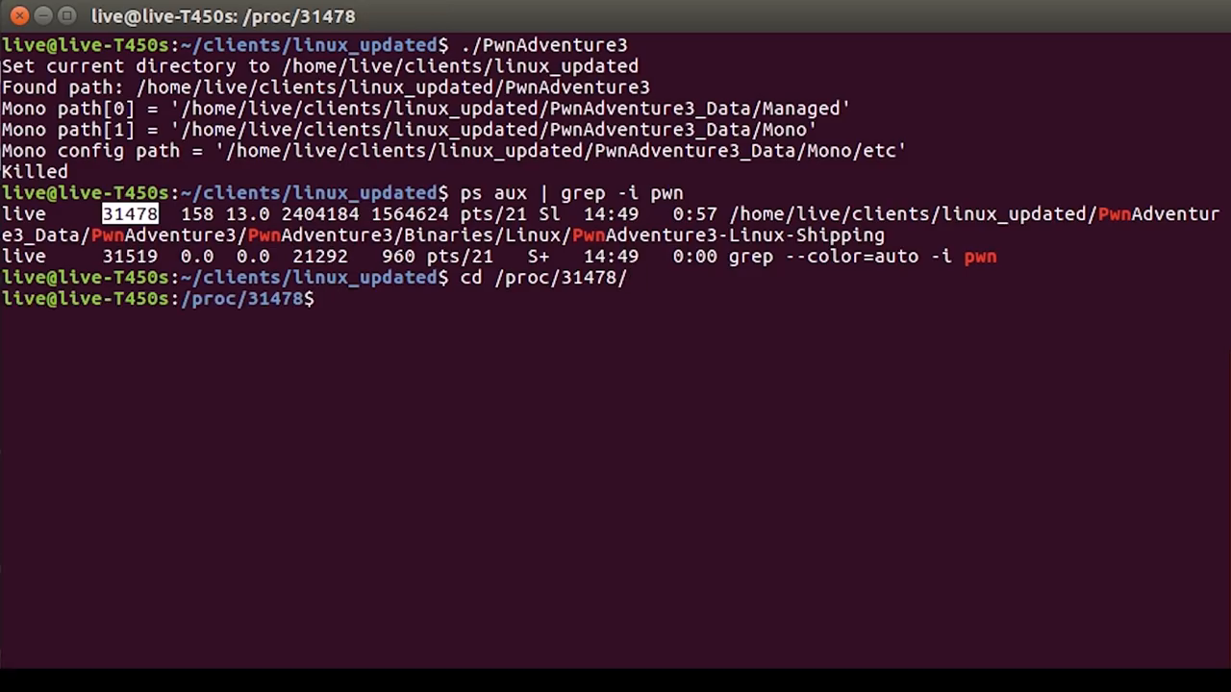
type("cat cmdline")
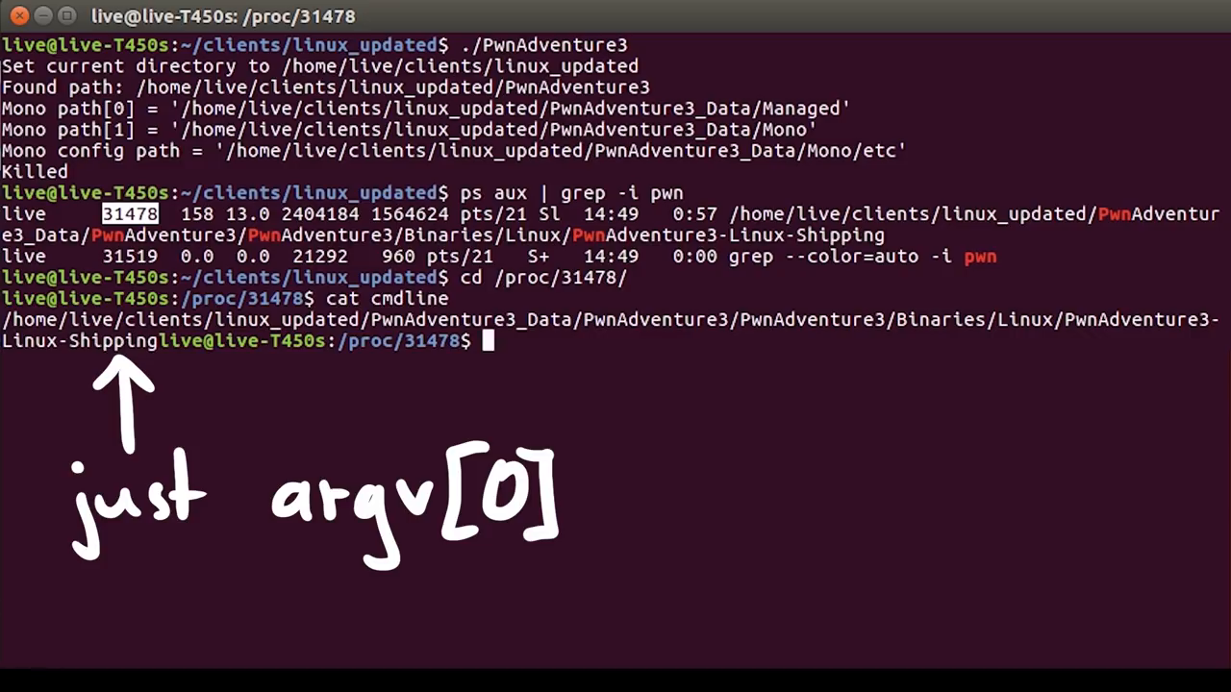
Print environ one variable per line with sed 's/\x00/\x0a/g', then enter the Linux binaries folder
type("cle")
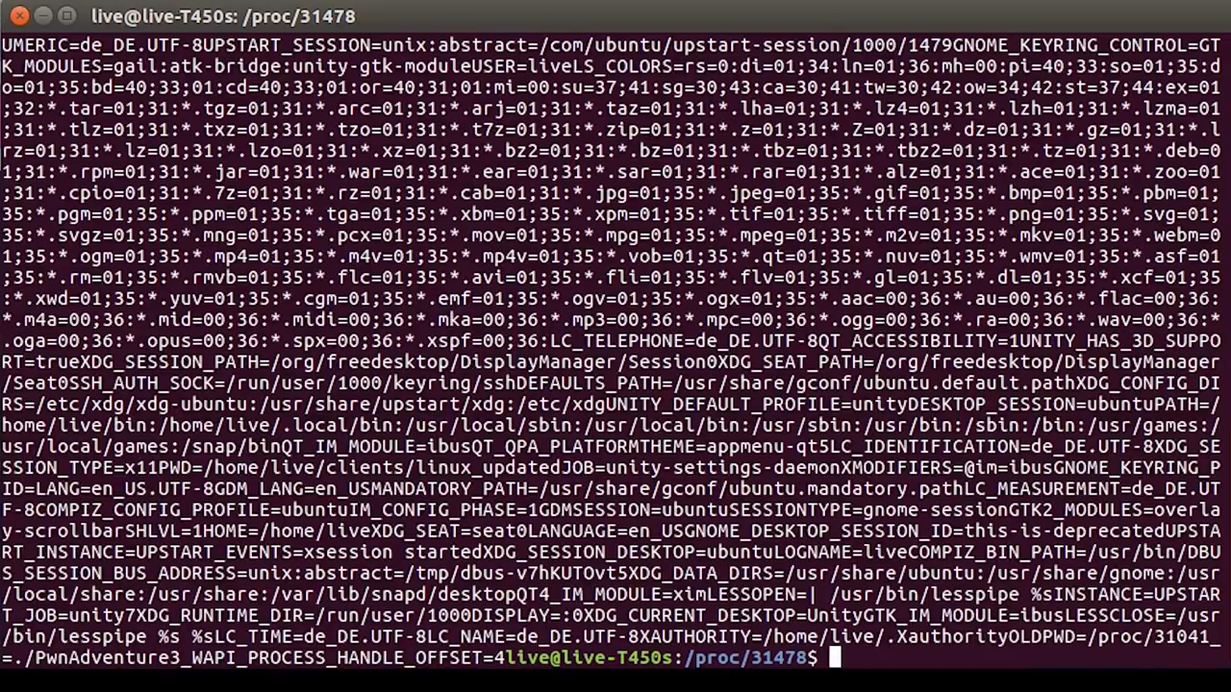
key("ctrl+c")
type("cat environ | sed")
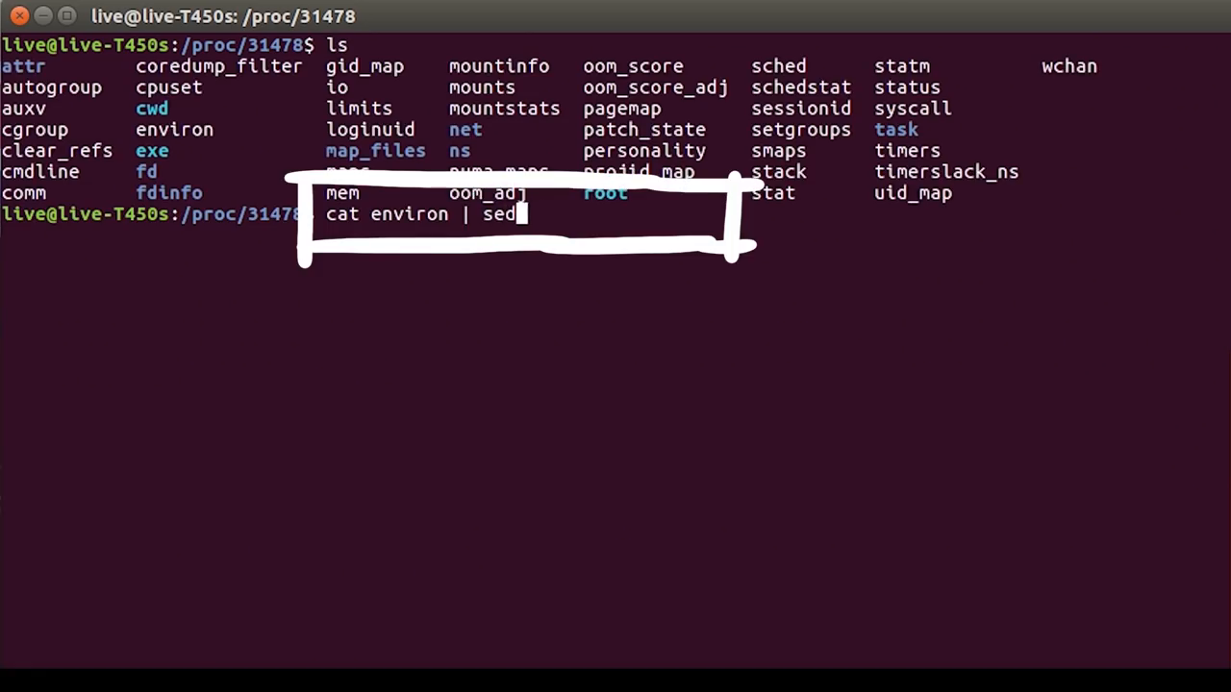
type("'s/\\x00")
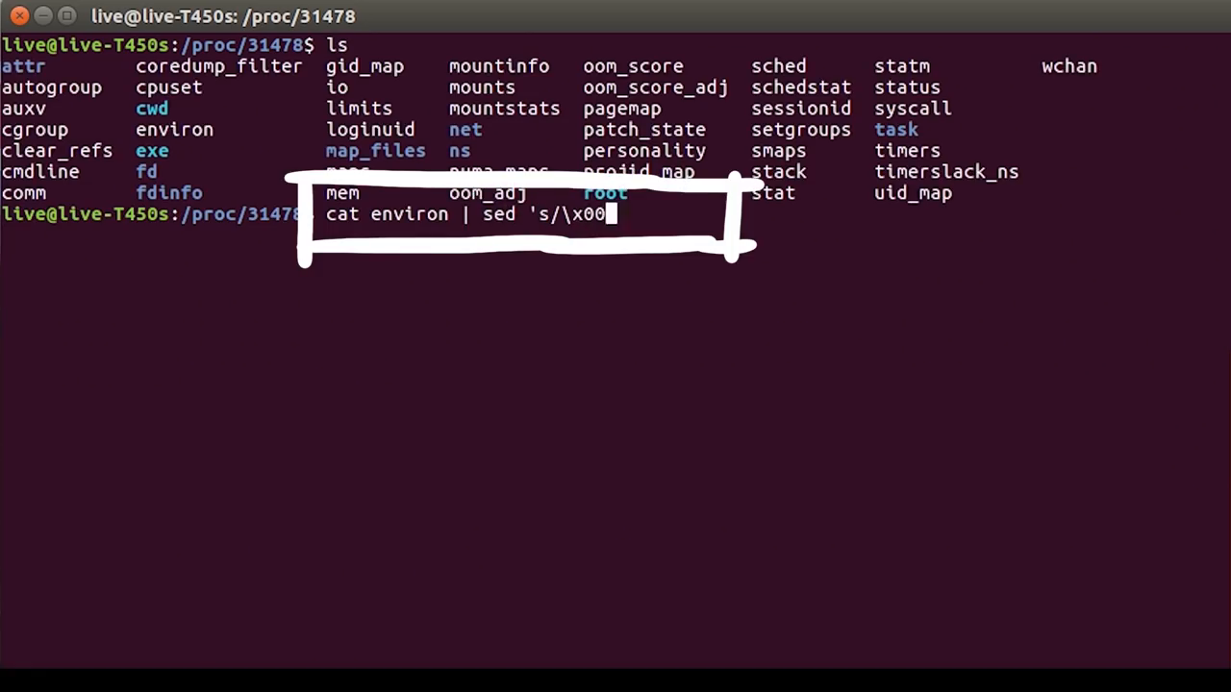
type("/\\x")
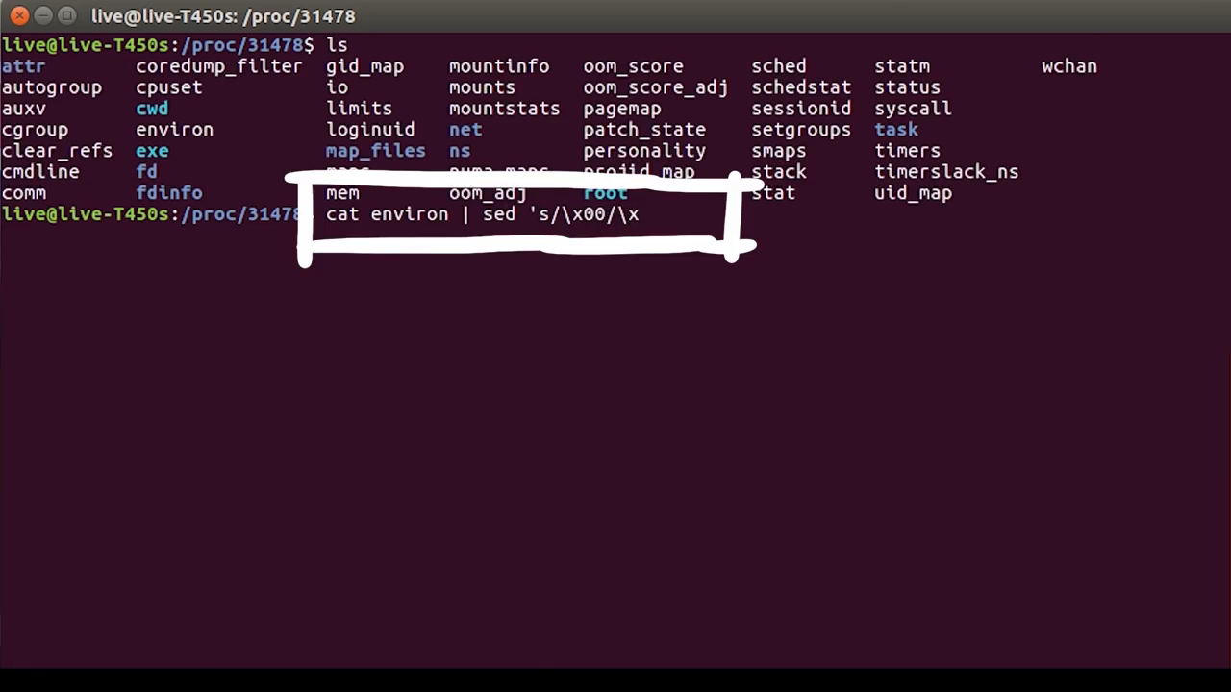
type("0a/g'")
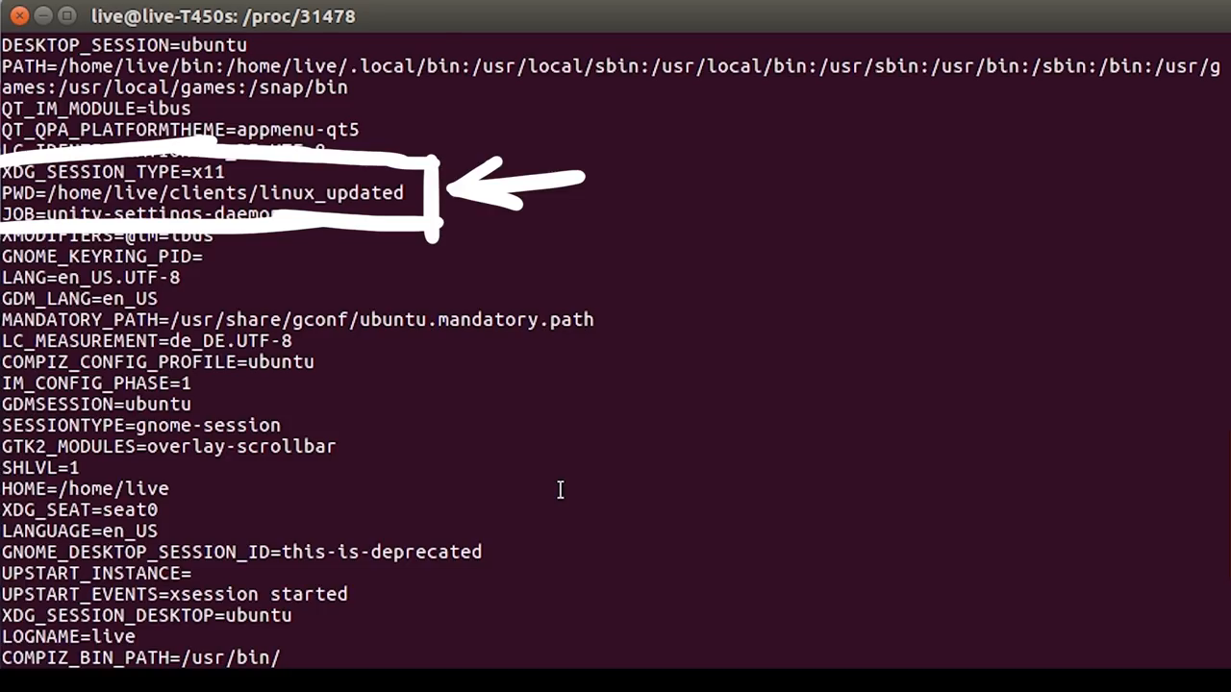
type("cd PwnAdventure3_Data/PwnAdventure3/")
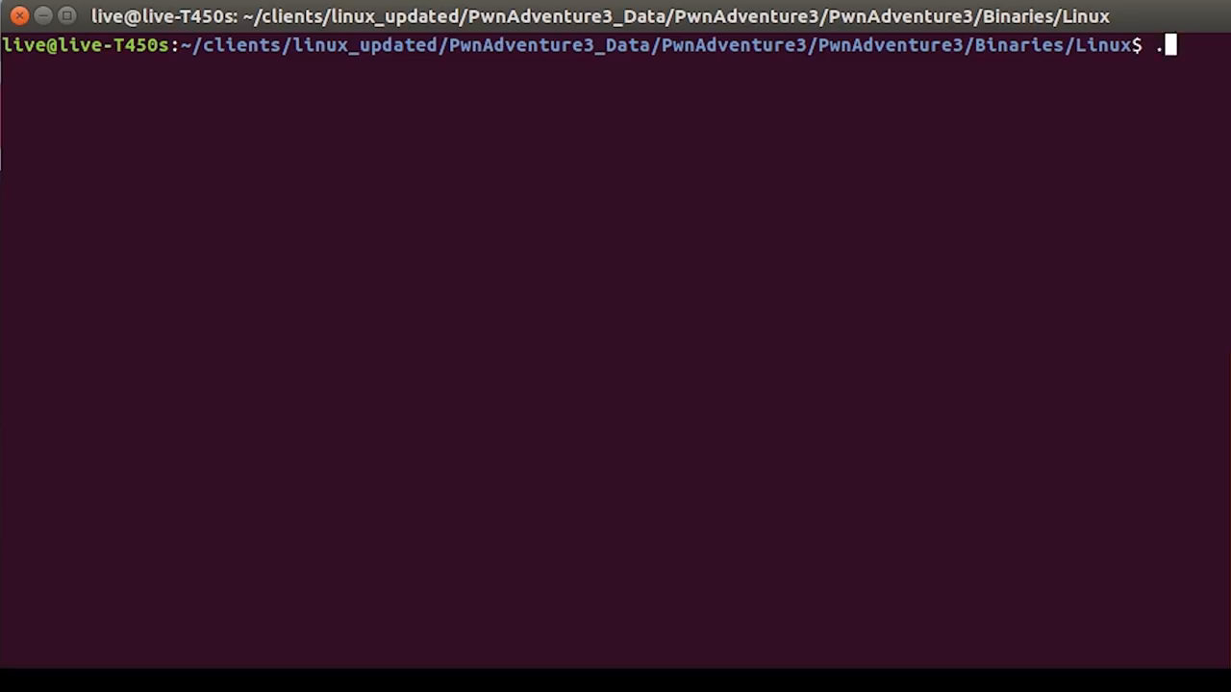
Launch ./PwnAdventure3-Linux-Shipping to bring up the Pwnie Island login screen
type("/PwnAdventure3-Linux-Shipping")
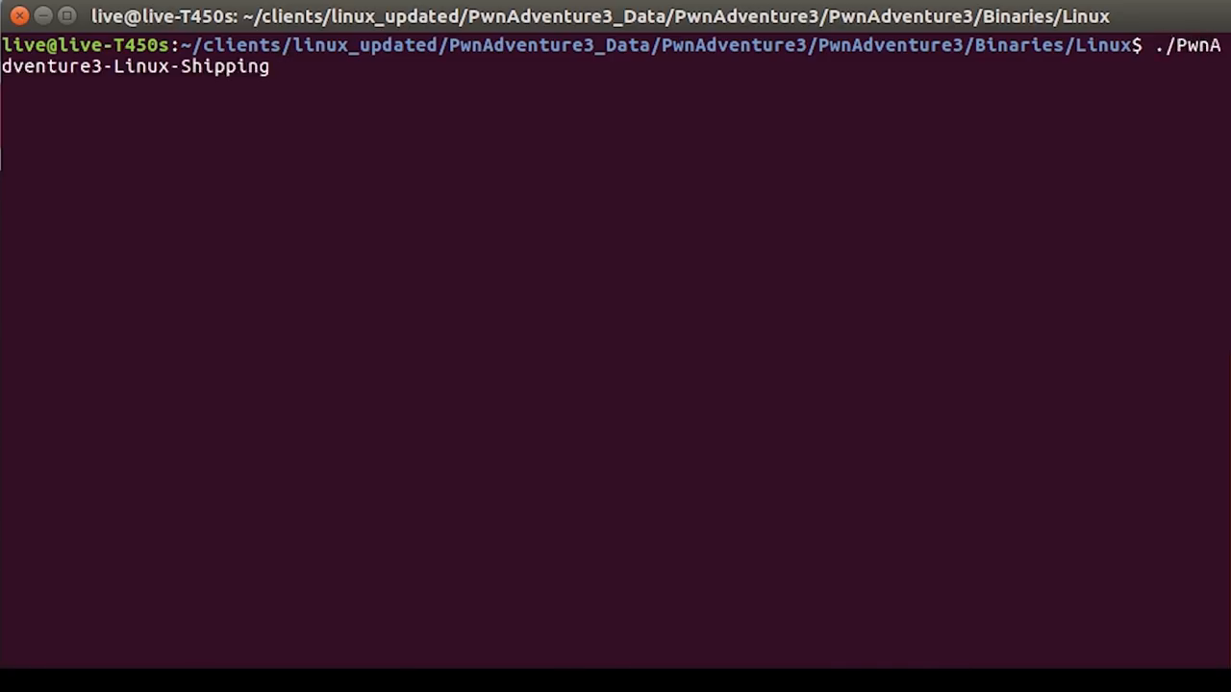
key("Return")
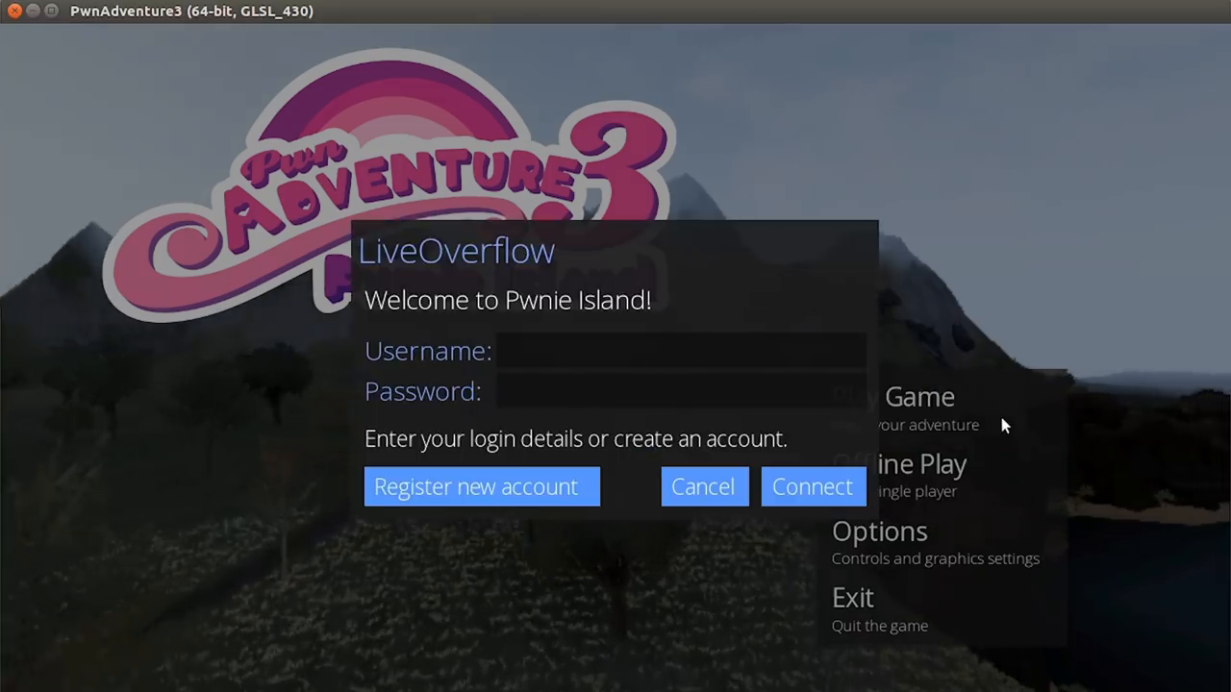
left_click(703, 485)
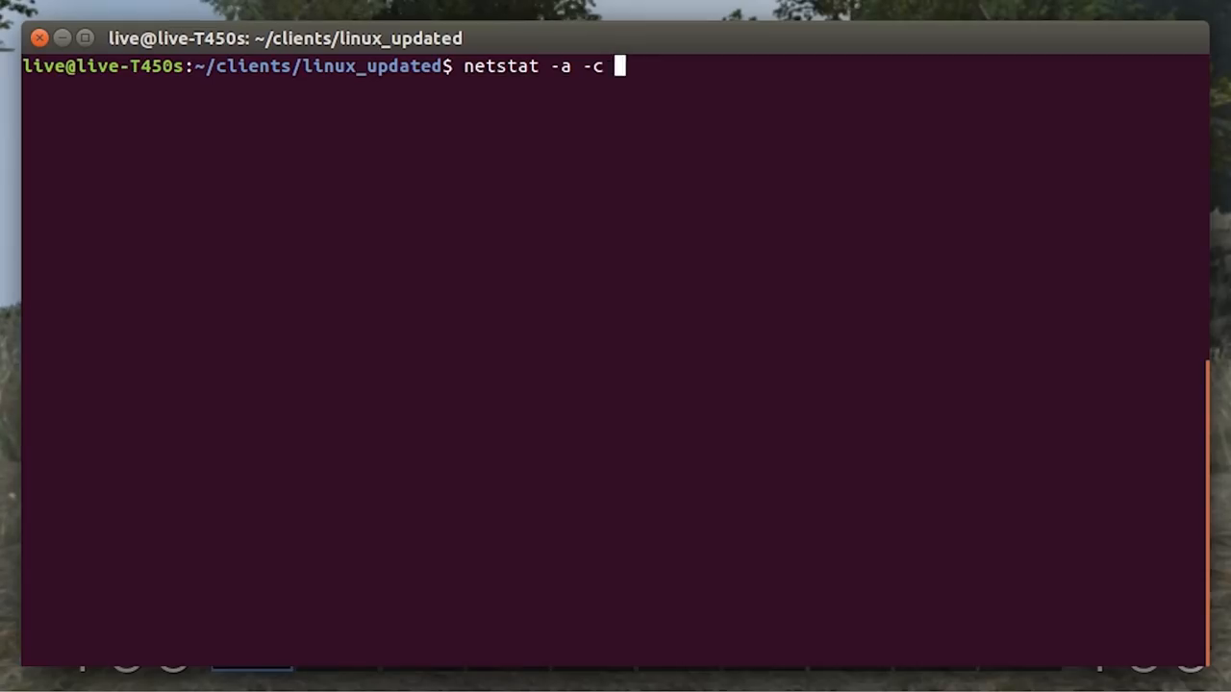
Run netstat -a -c | grep -i pwn to watch game connections refresh live
type("| grep")
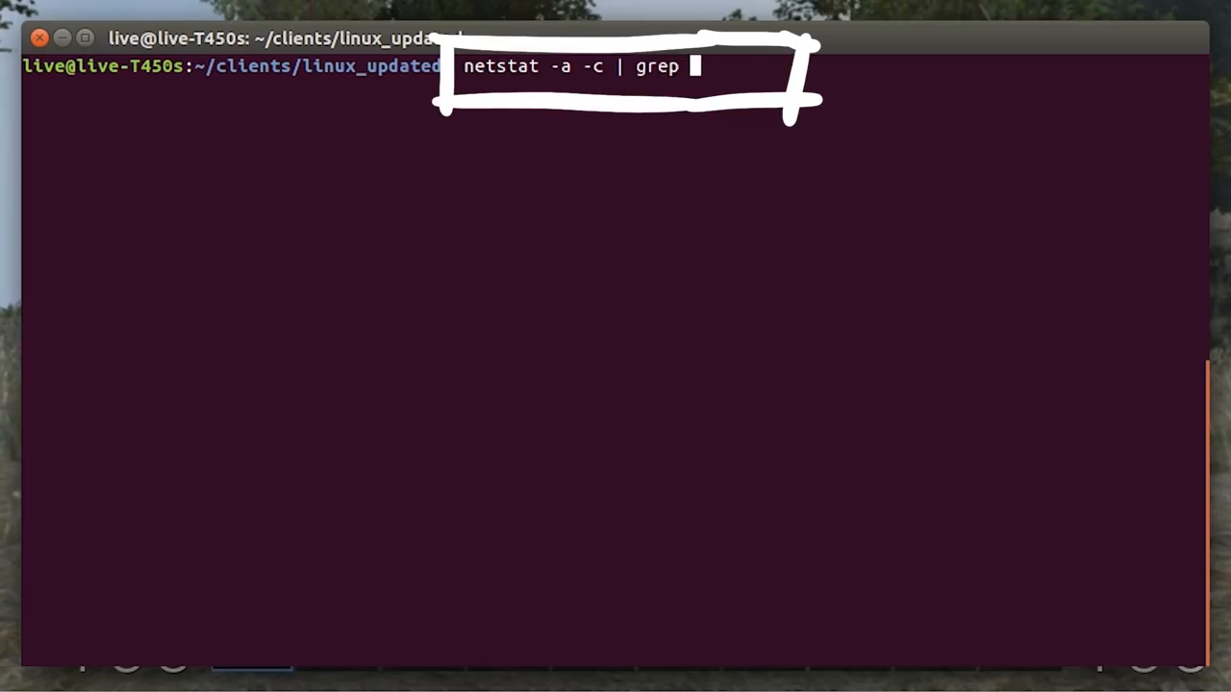
type("-i pwn")
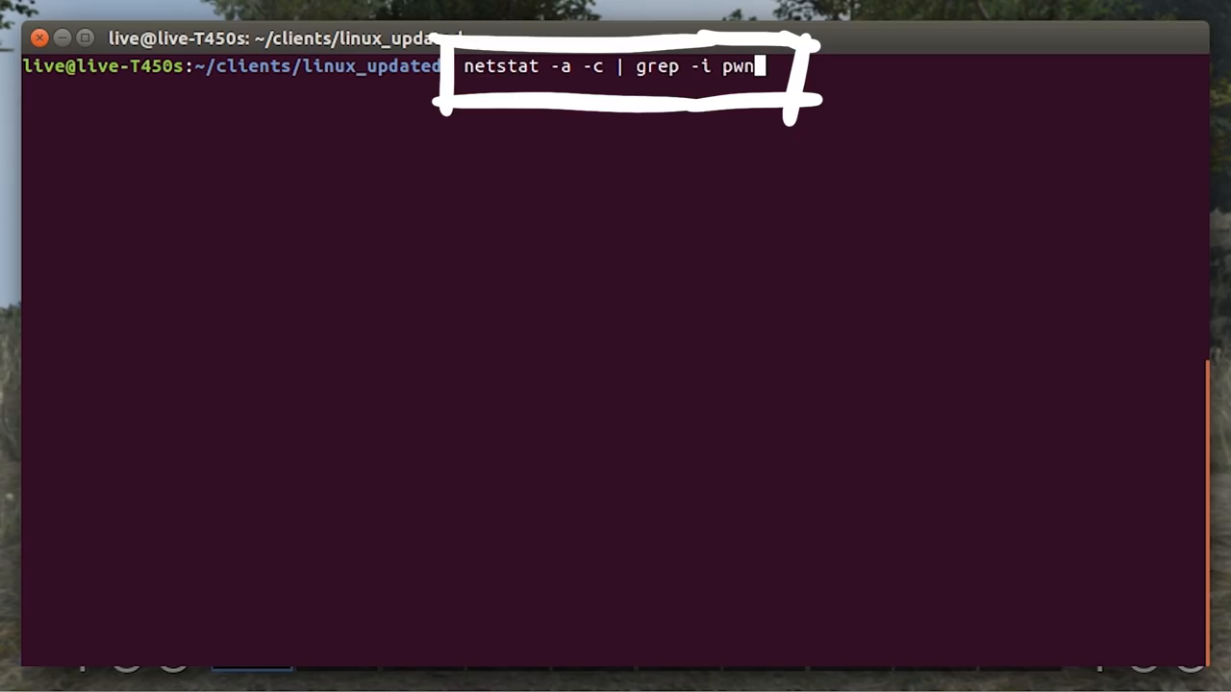
key("Return")
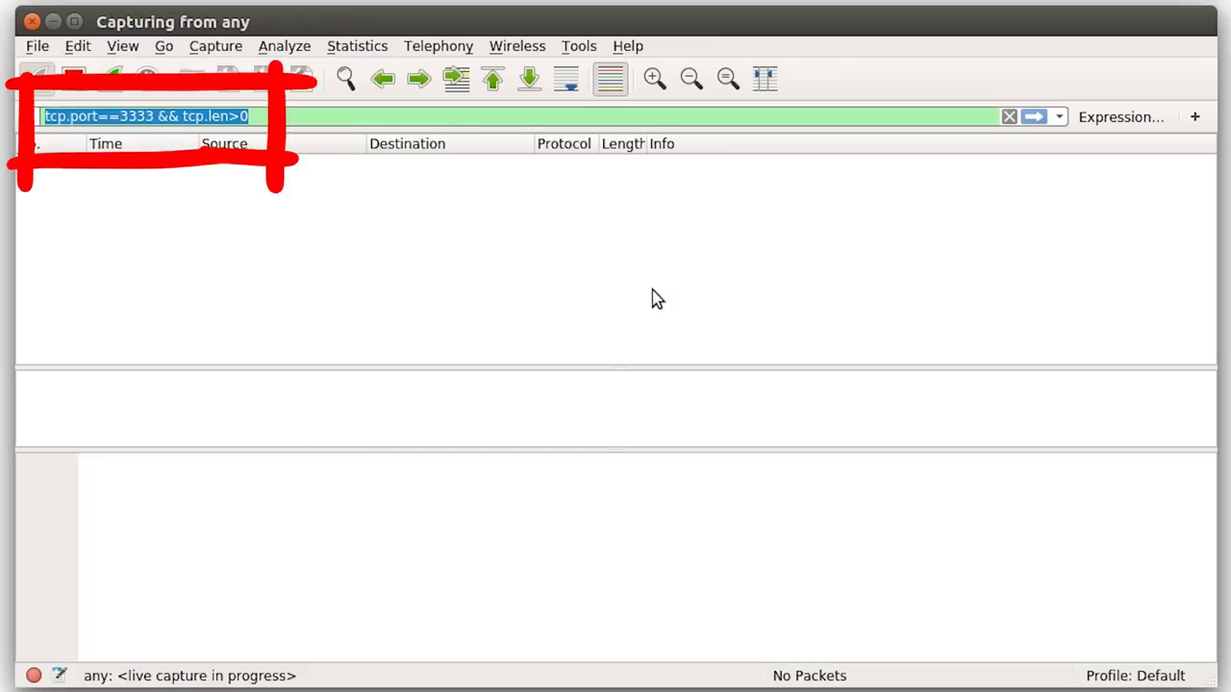
mouse_move(681, 366)
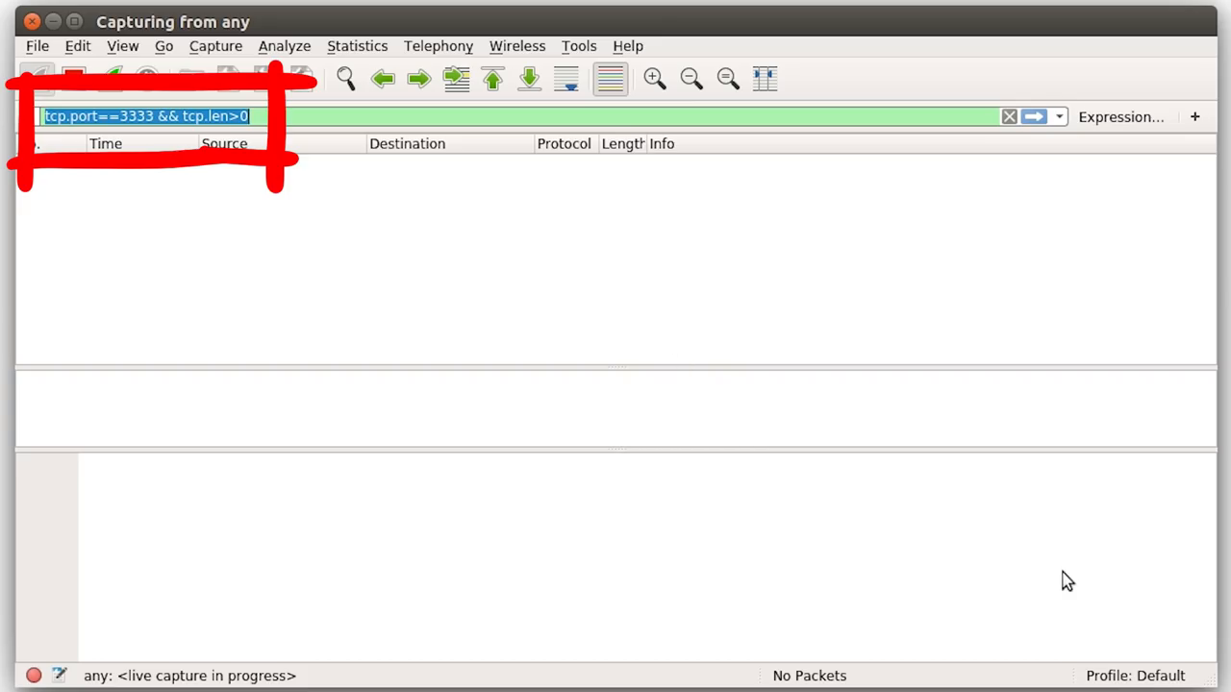
mouse_move(1211, 607)
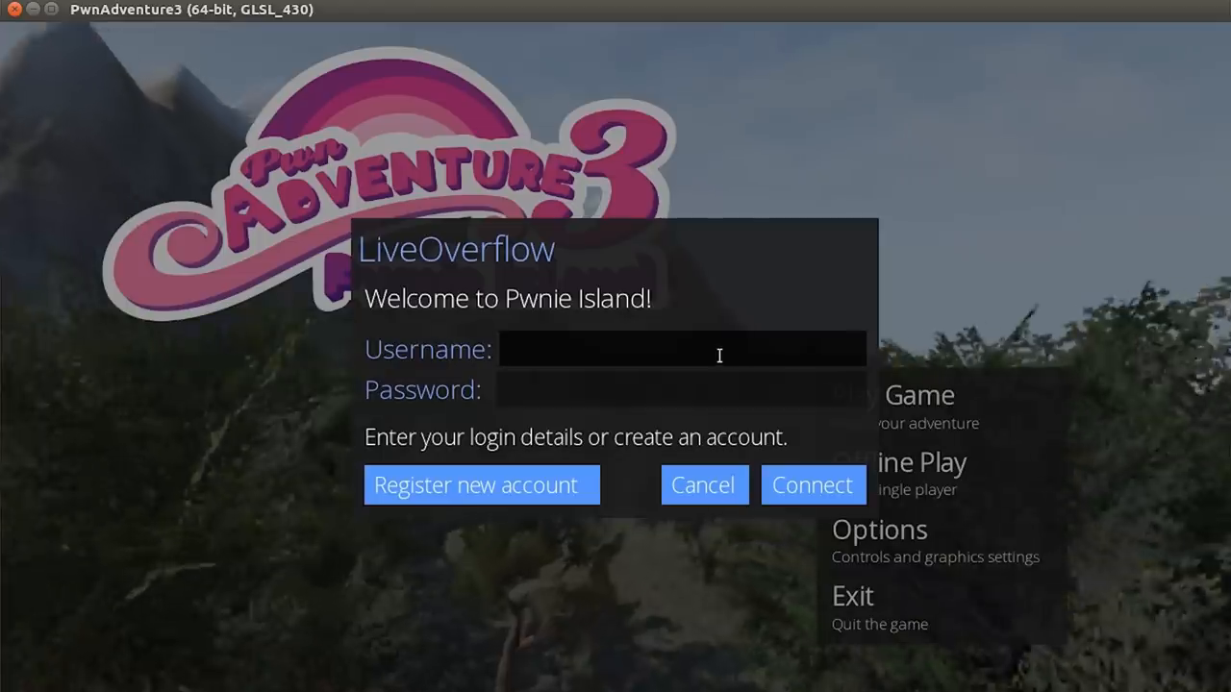
Begin entering login details in the game while Wireshark captures port-3333 traffic
left_click(812, 485)
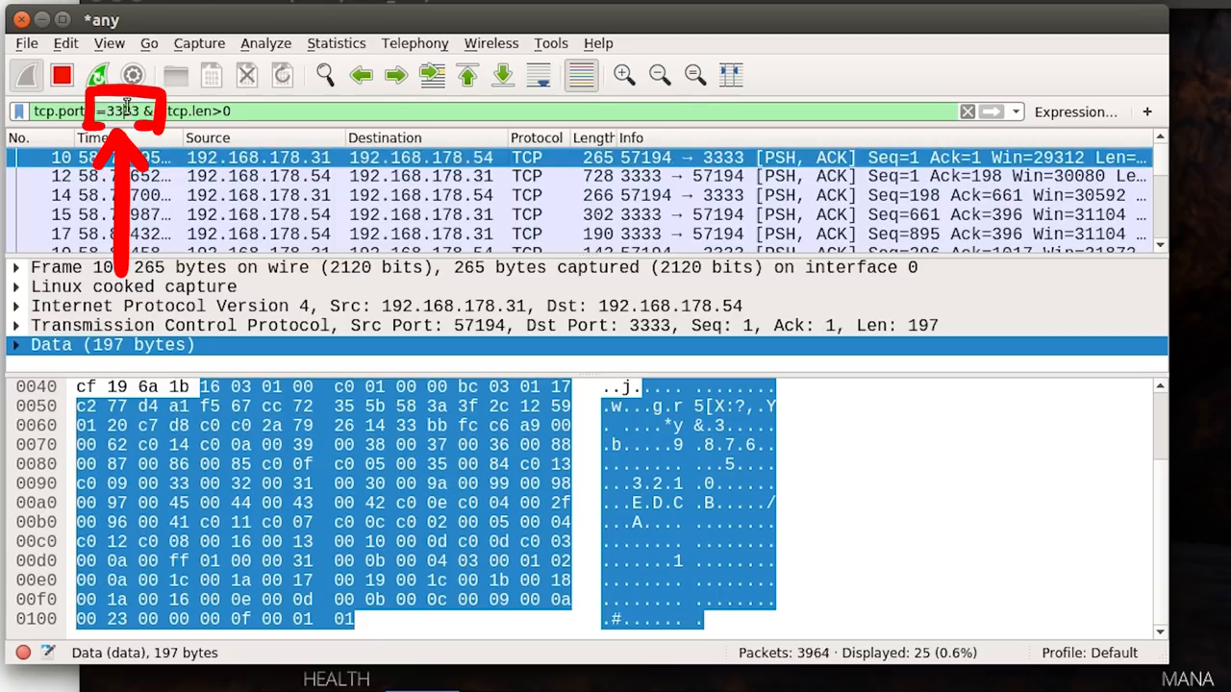
Change the display filter's port from 3333 to 3002
double_click(118, 111)
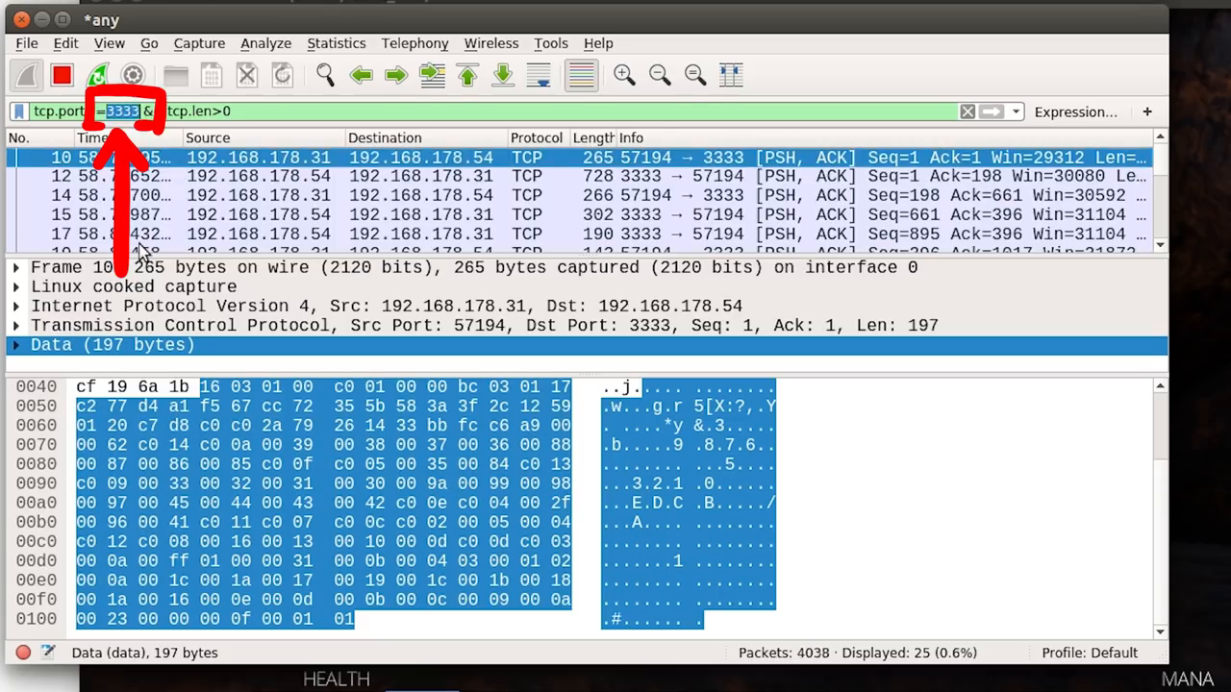
type("3002")
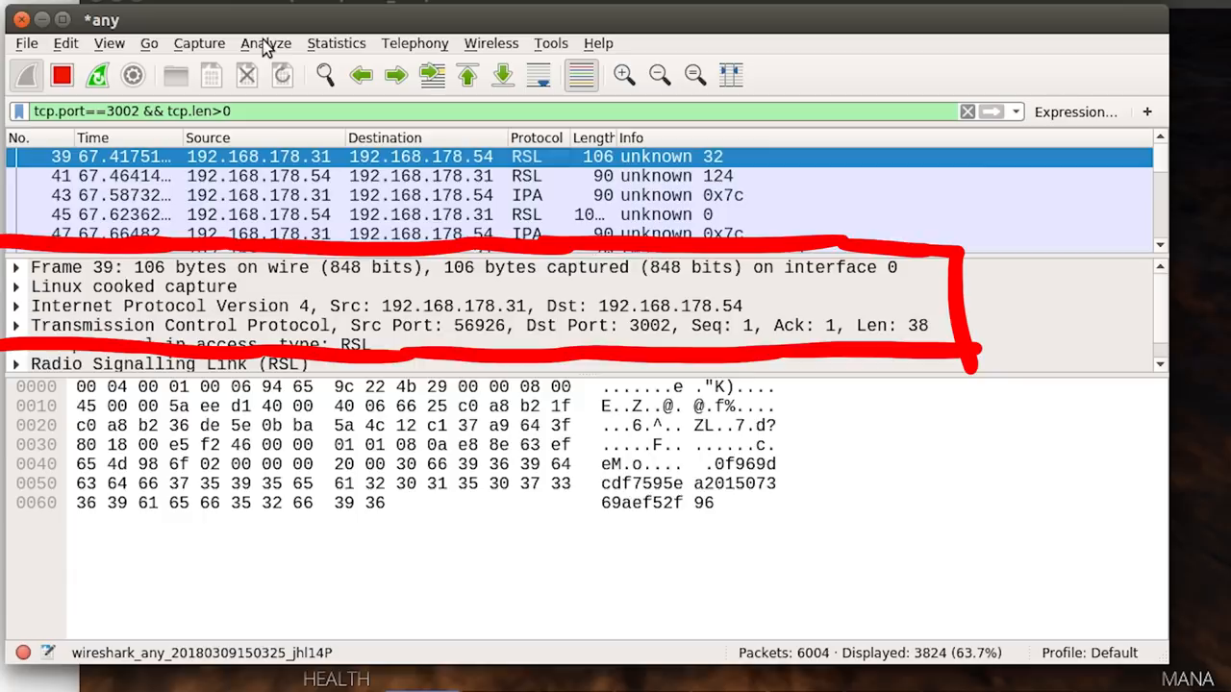
left_click(267, 43)
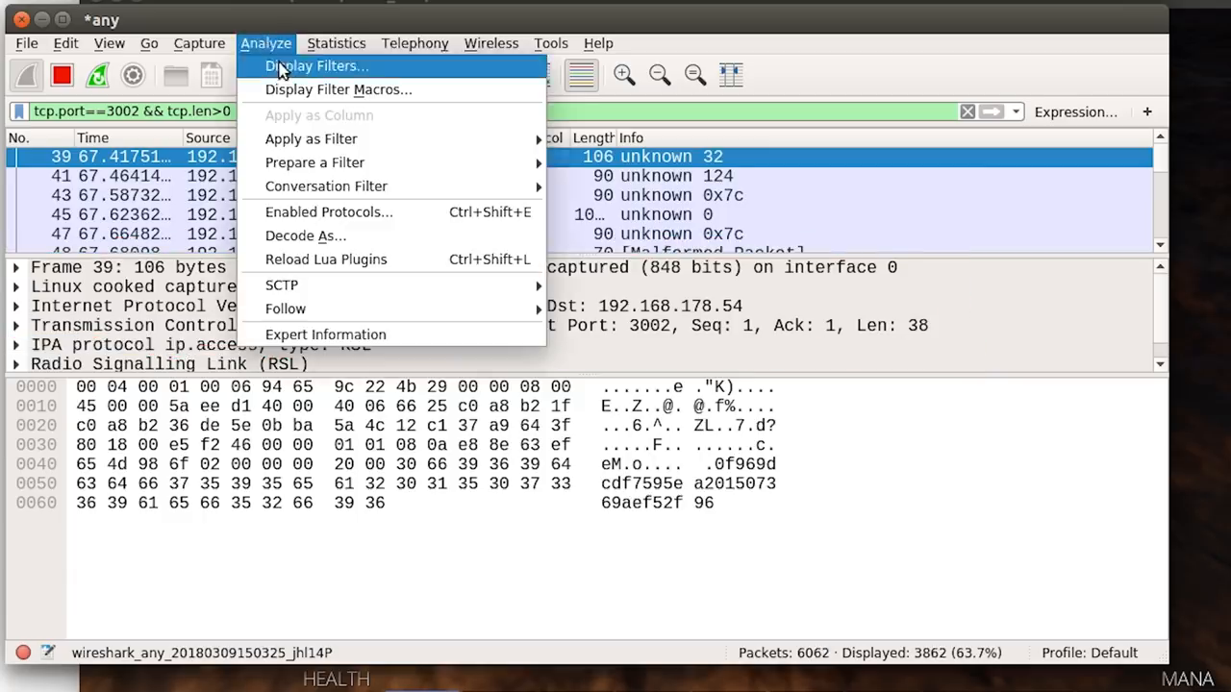
mouse_move(329, 212)
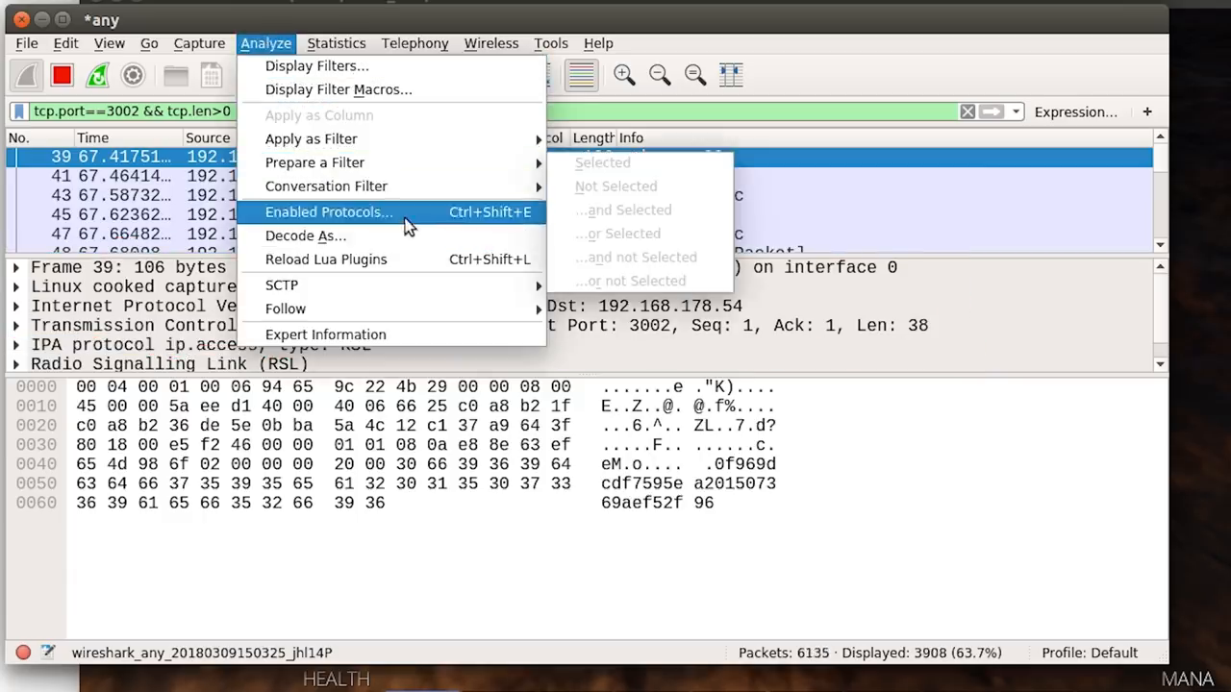
Disable unneeded dissectors in Enabled Protocols, keeping SLL, IPv4 and TCP enabled
left_click(328, 212)
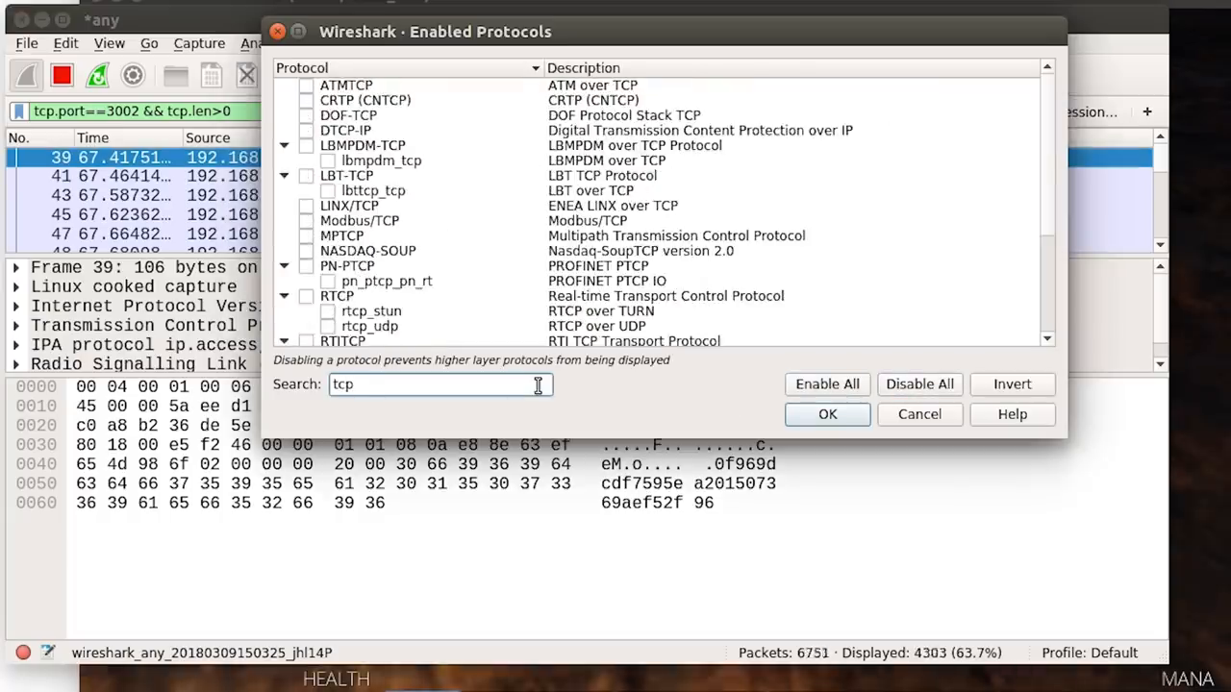
type("ipv")
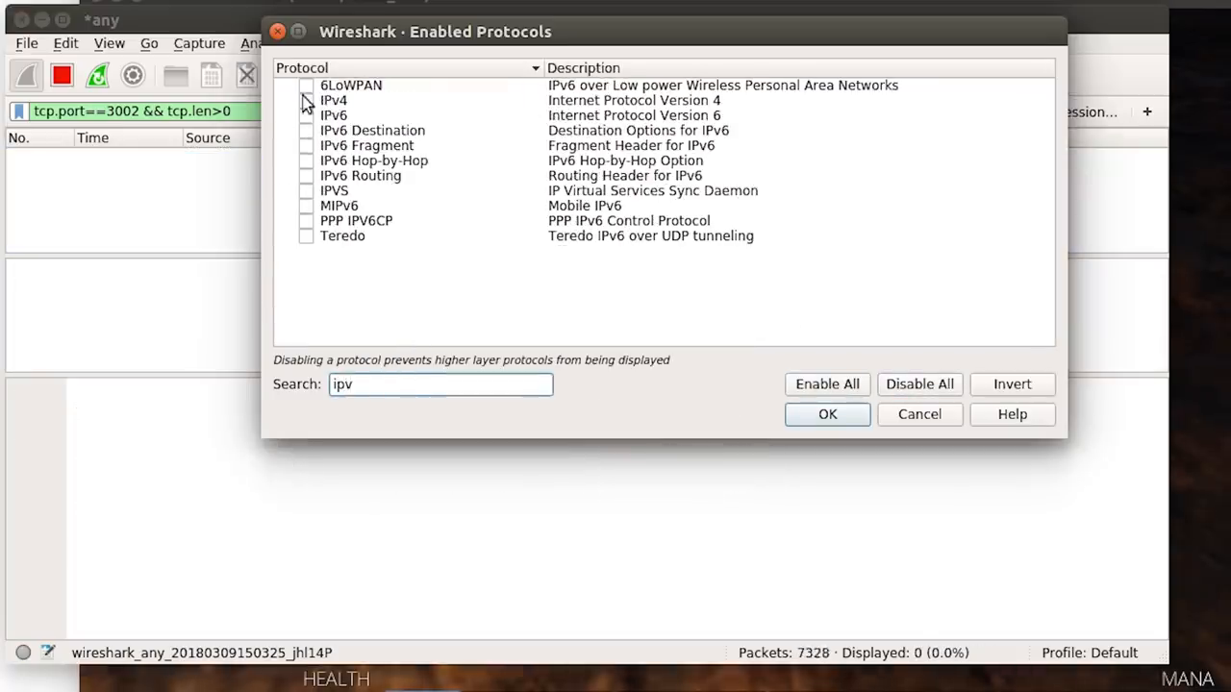
type("eth")
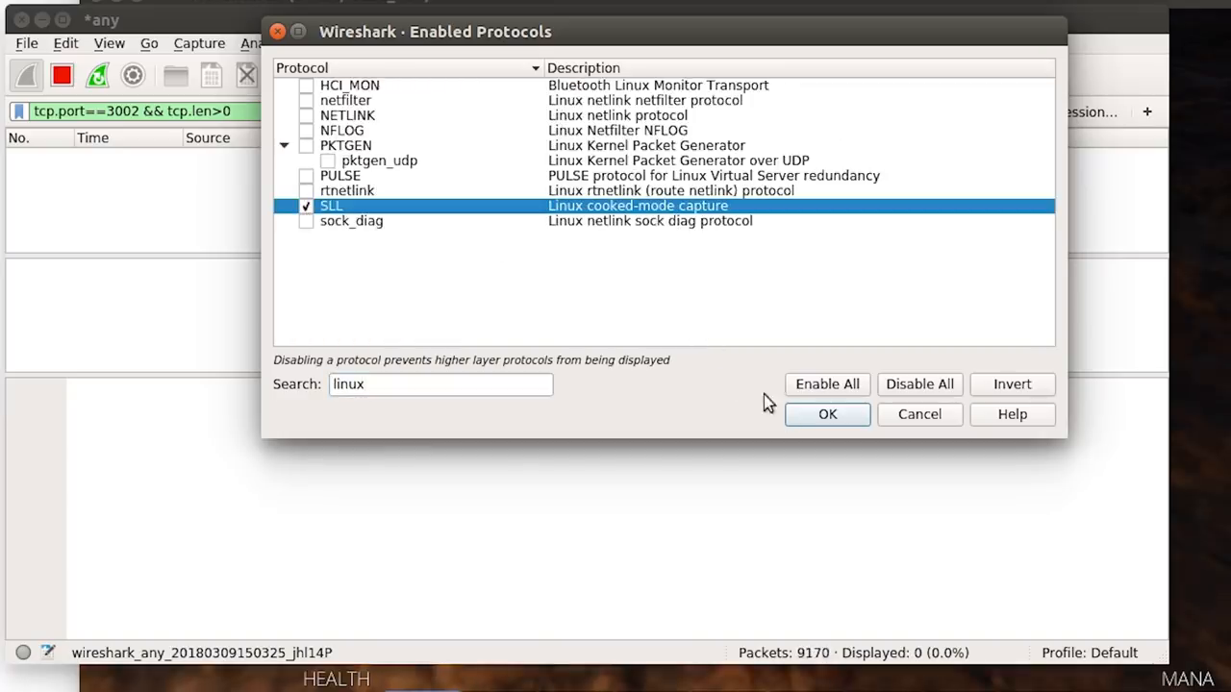
left_click(827, 414)
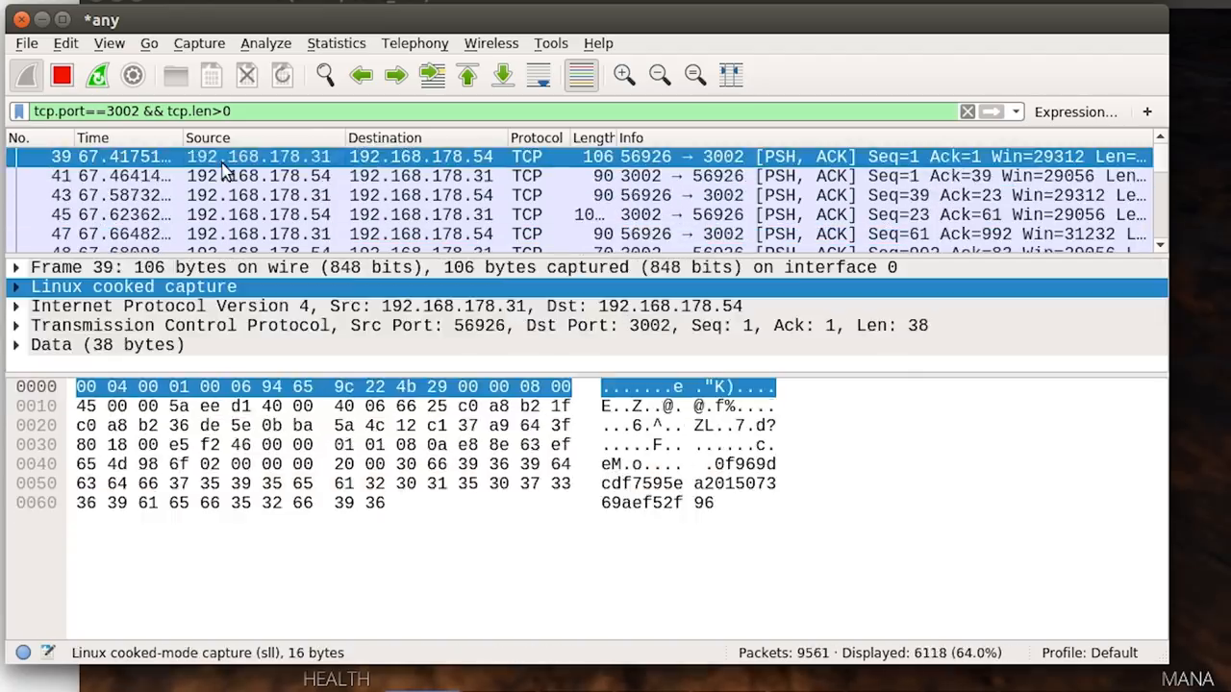
Highlight the first port-3002 packet's 38-byte Data payload in the hex view
left_click(16, 287)
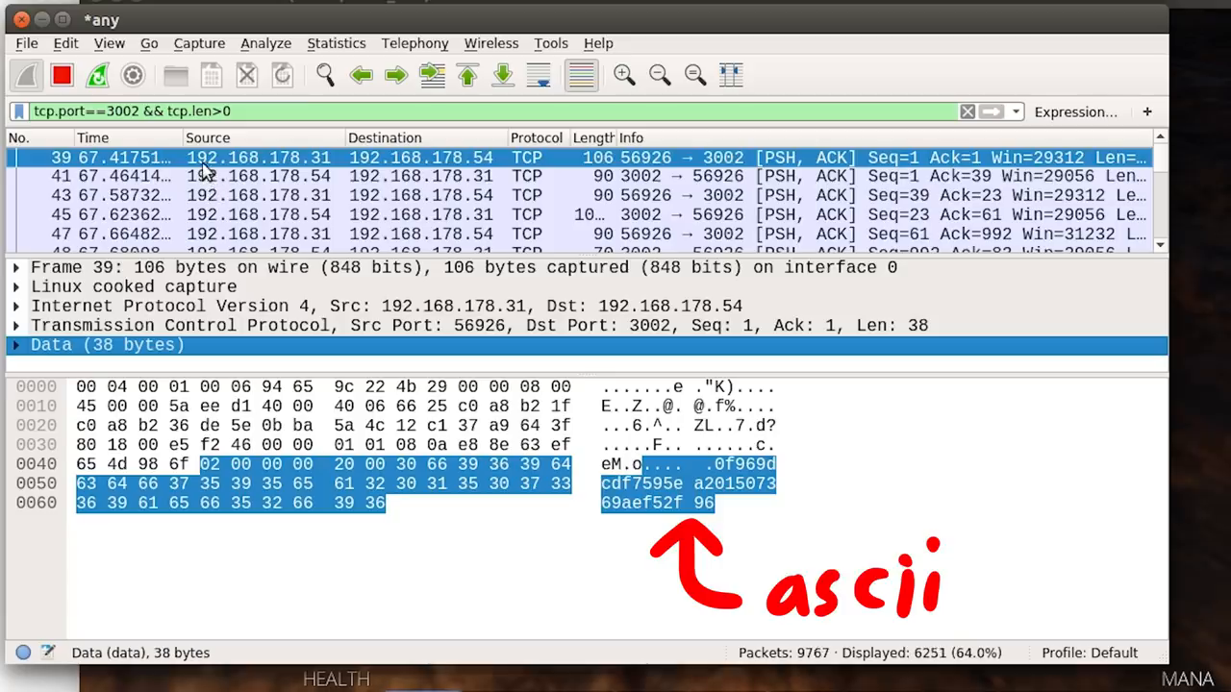
mouse_move(451, 620)
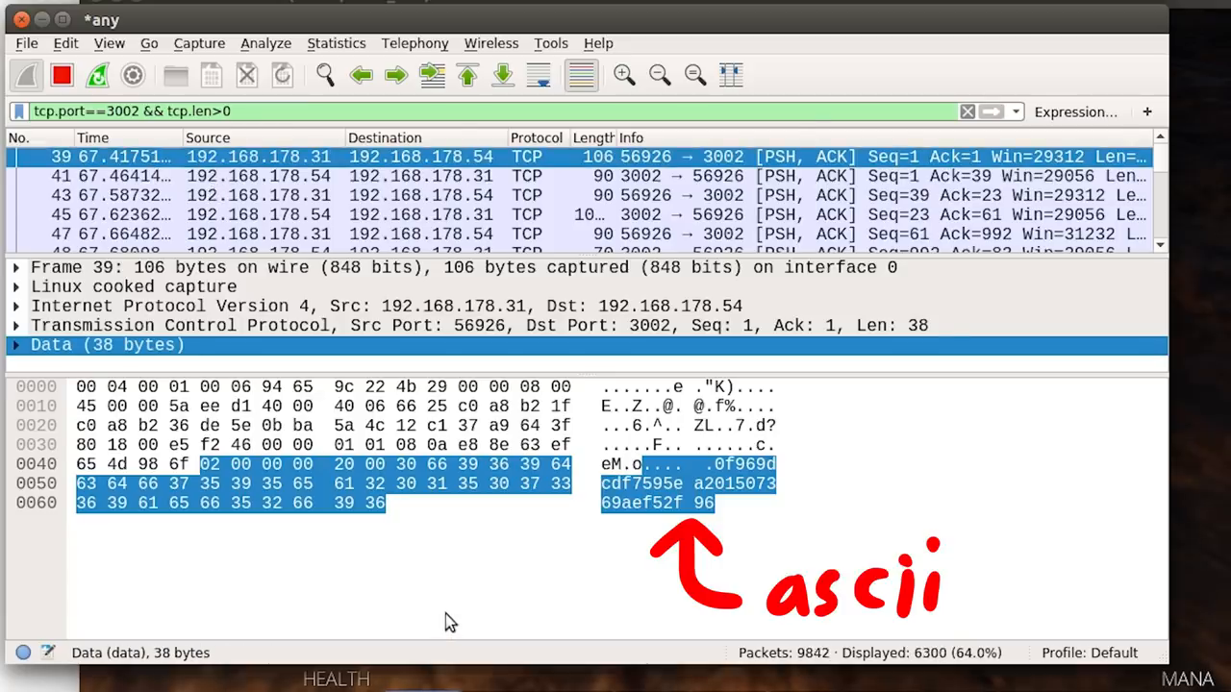